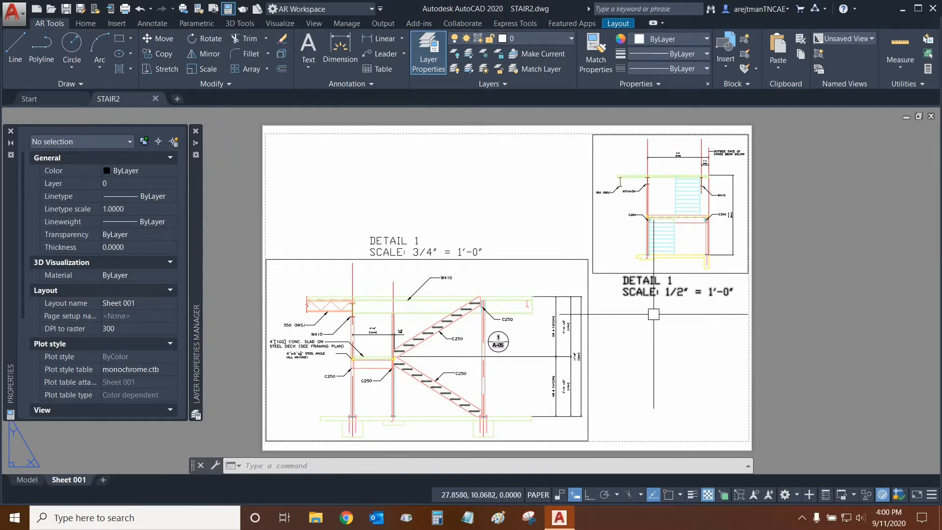
mouse_move(788, 307)
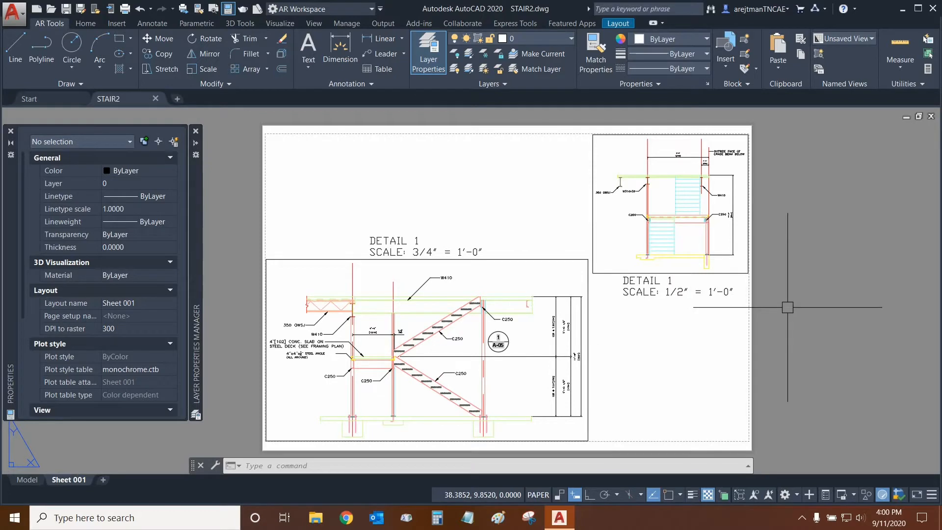
mouse_move(53, 466)
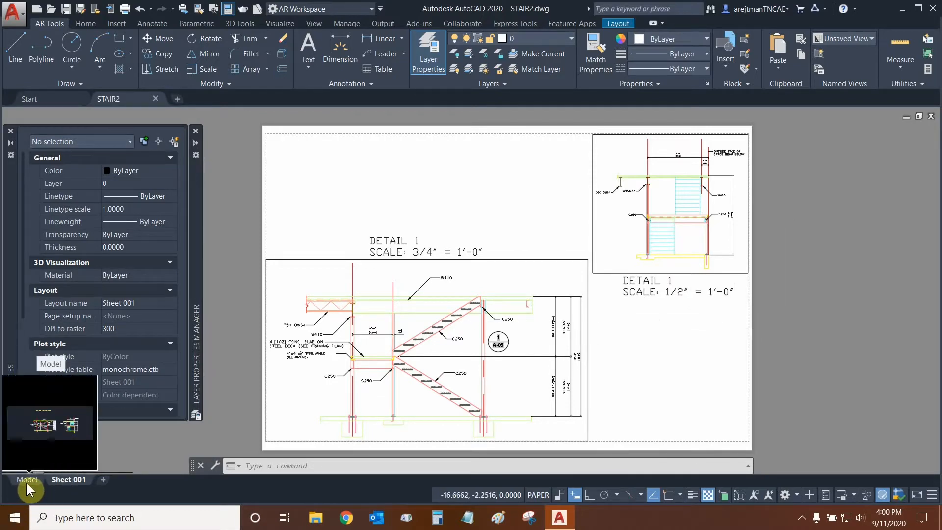
Switch from Sheet 001 to the Model tab to see both stair drawings
left_click(26, 480)
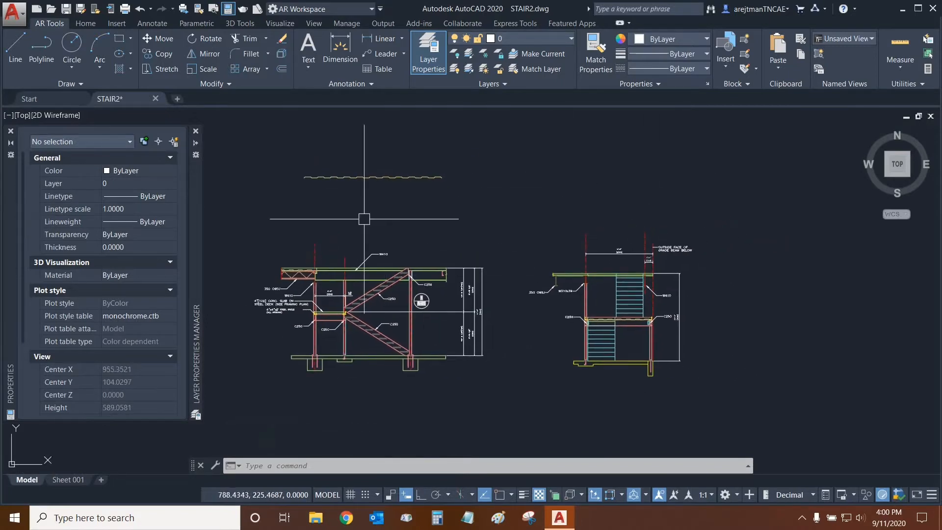
mouse_move(523, 226)
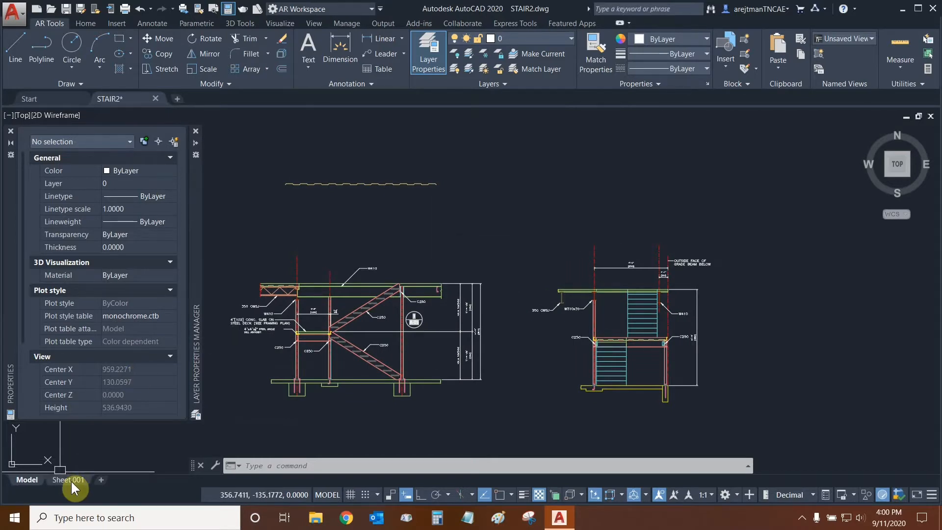
Return to Sheet 001 and activate the large 3/4" stair detail viewport
left_click(68, 480)
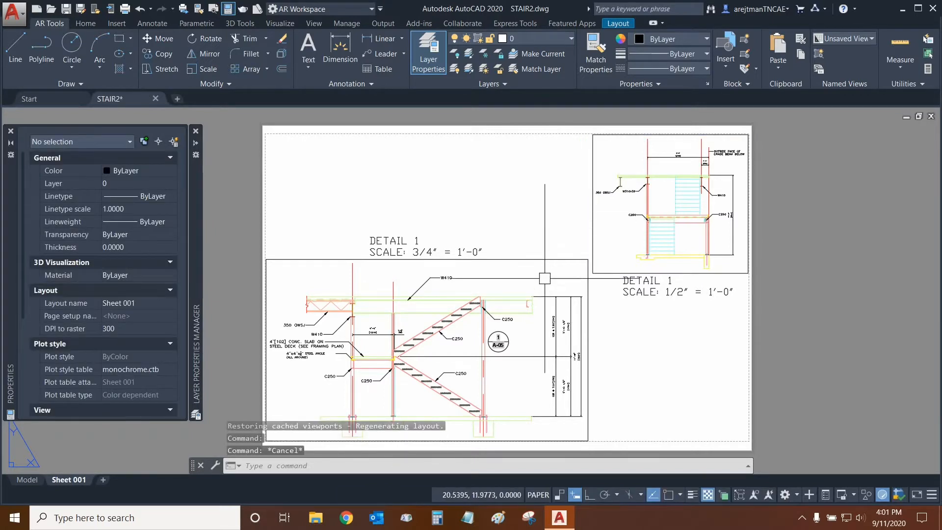
double_click(421, 348)
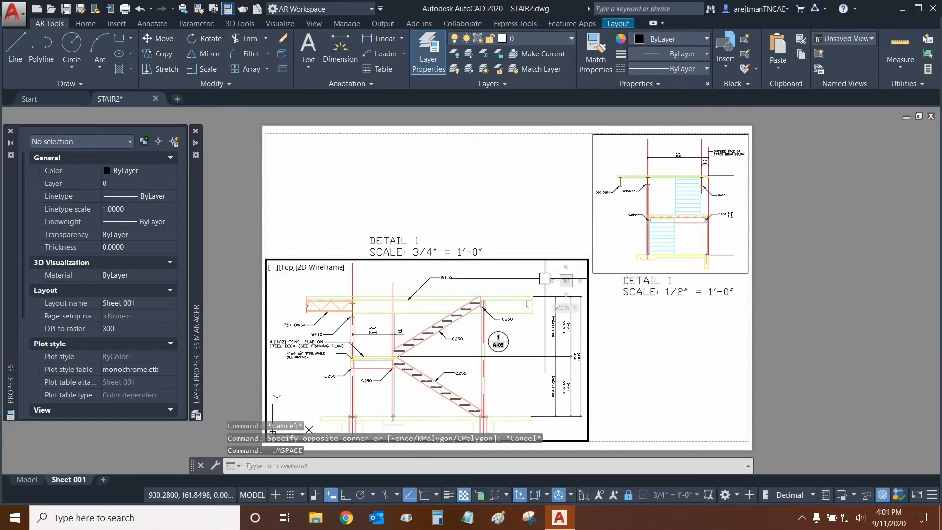
mouse_move(669, 494)
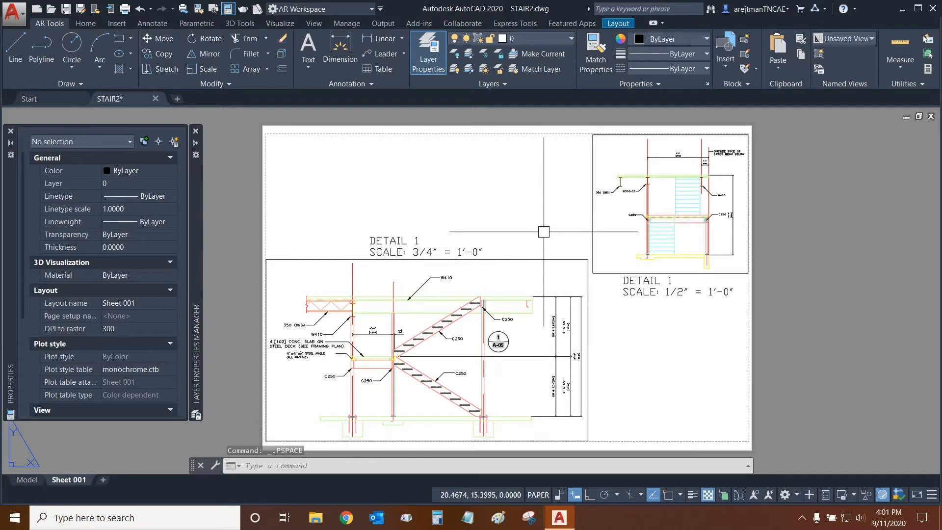
mouse_move(365, 179)
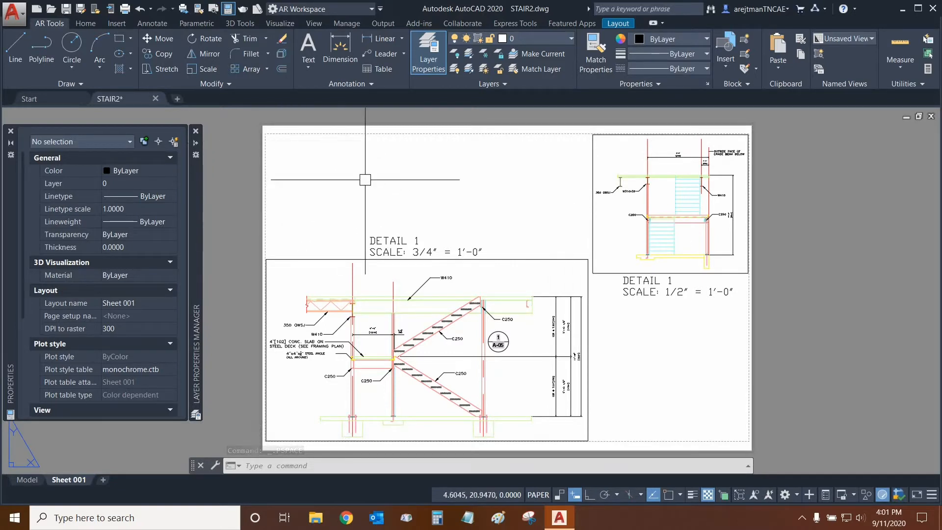
mouse_move(789, 313)
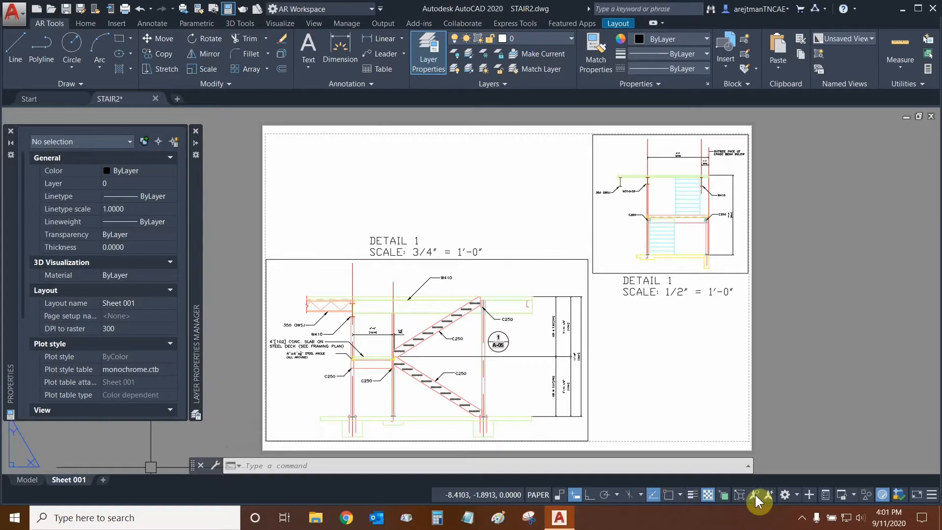
mouse_move(694, 498)
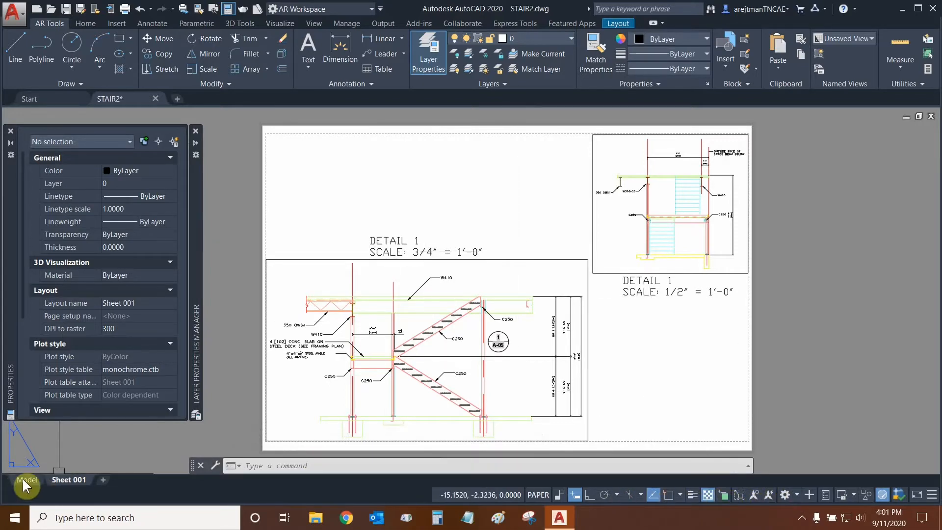
left_click(26, 479)
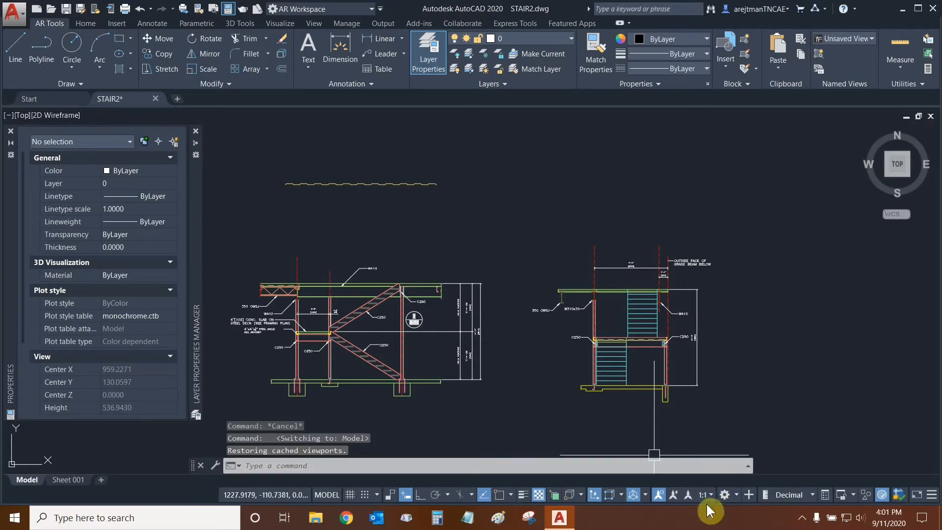
left_click(701, 495)
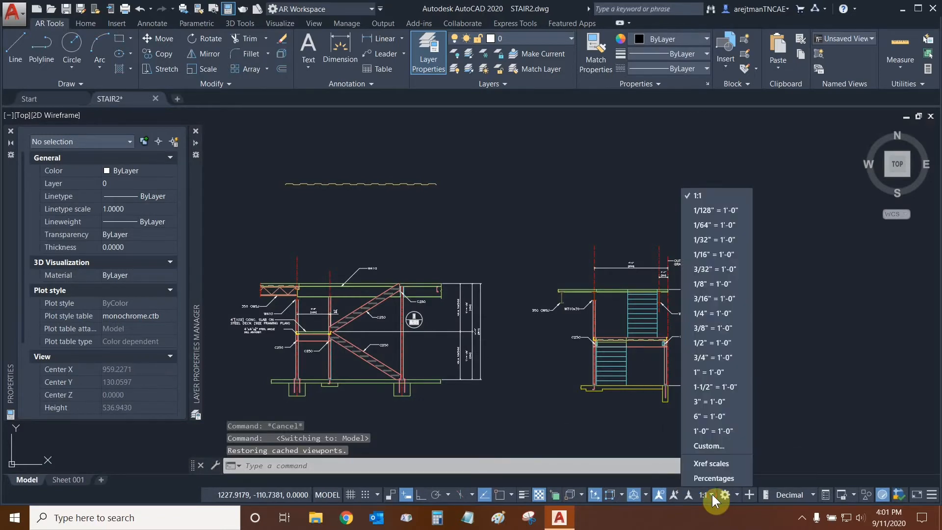
mouse_move(712, 203)
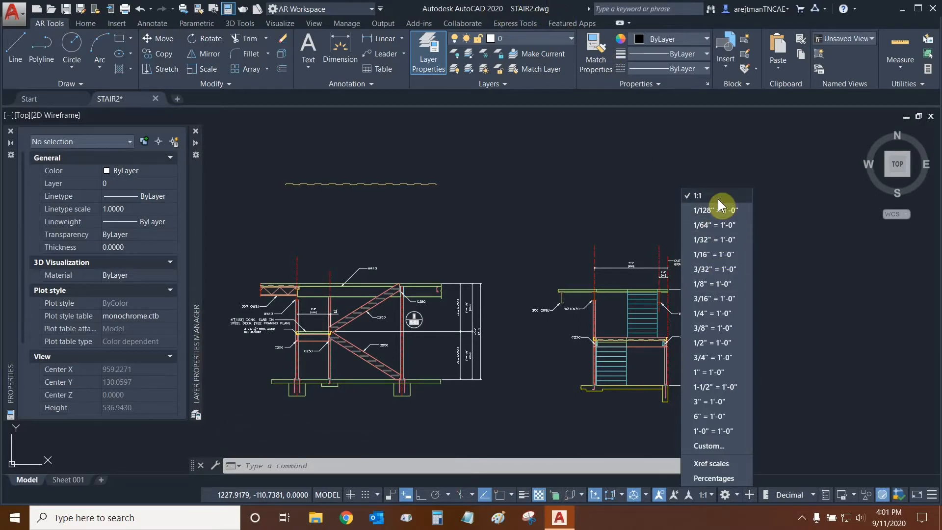
mouse_move(713, 201)
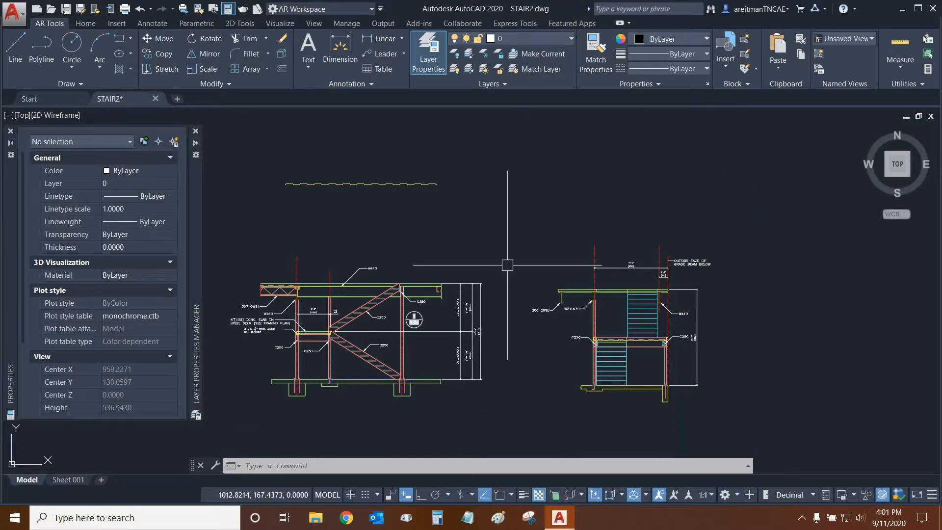
mouse_move(123, 497)
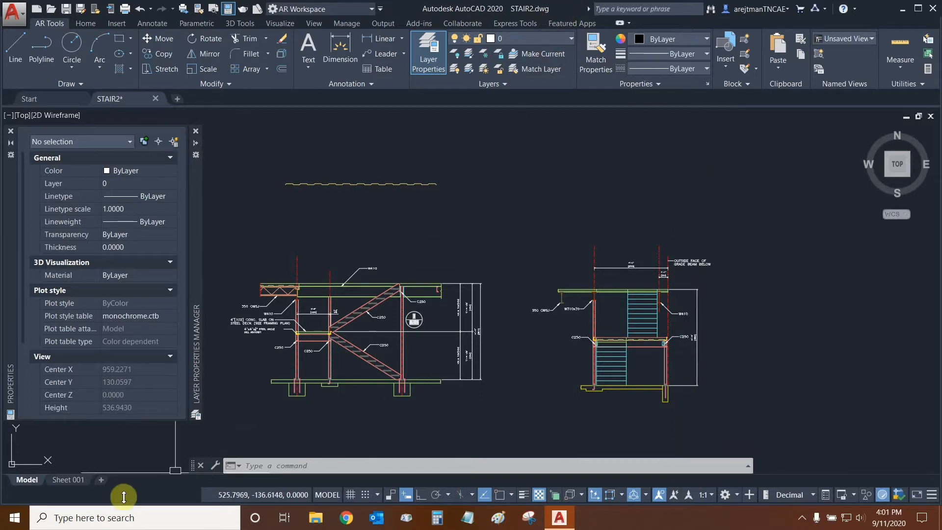
left_click(67, 479)
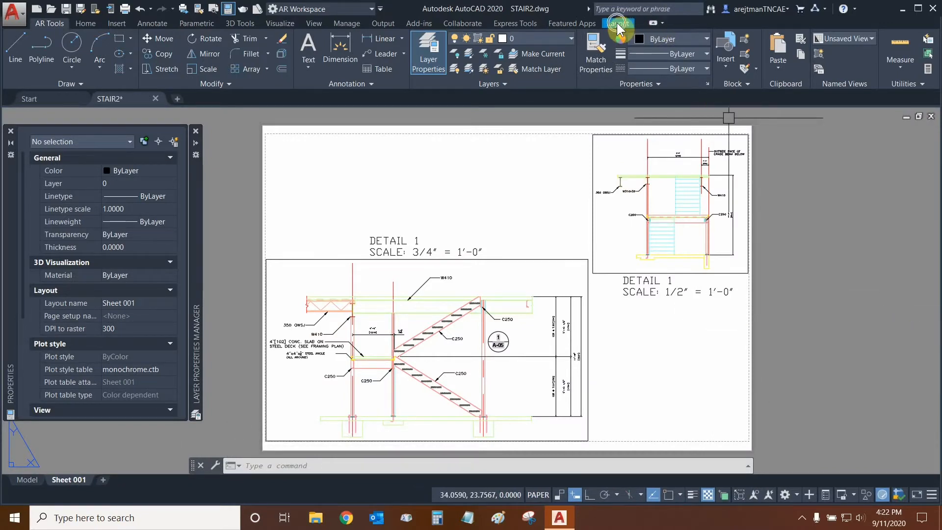
Glance at model space, then return to the Sheet 001 layout
left_click(26, 479)
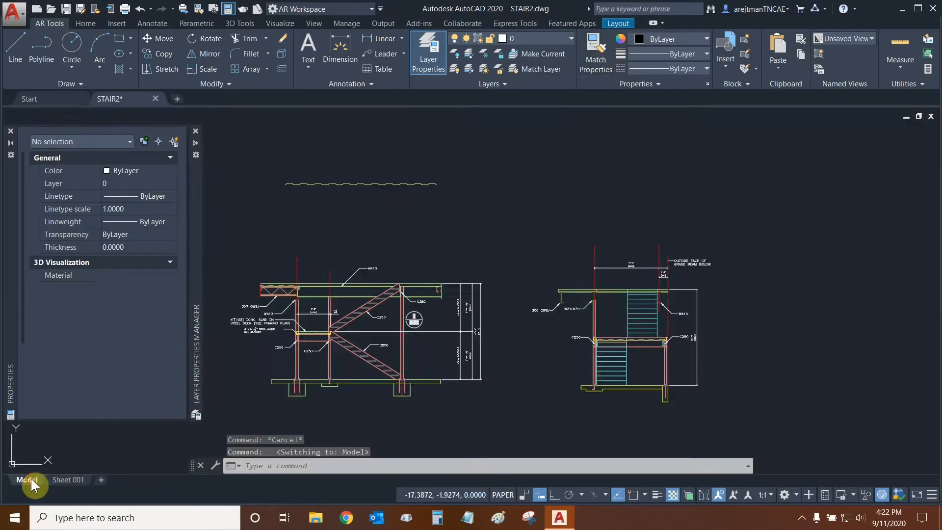
left_click(26, 480)
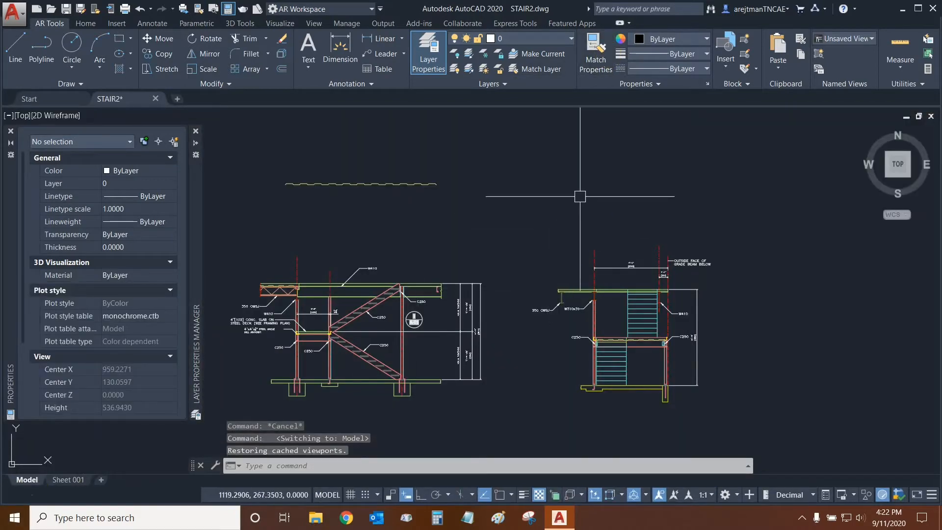
left_click(68, 479)
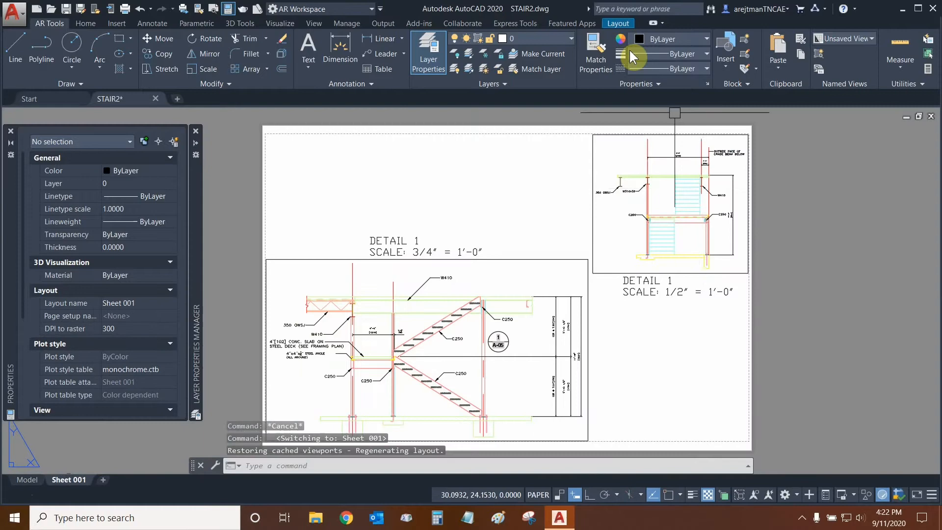
Add a new blank layout named 'Sheet 002' and open it
left_click(617, 23)
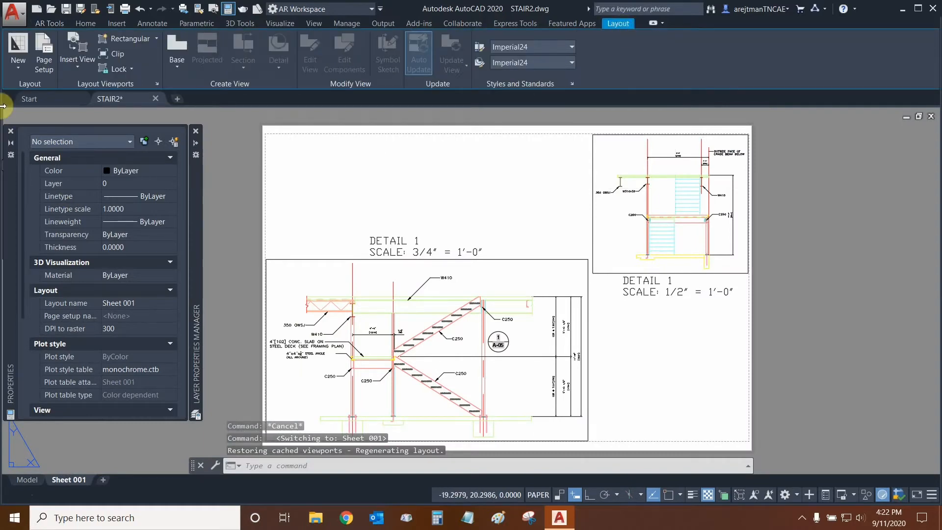
left_click(17, 51)
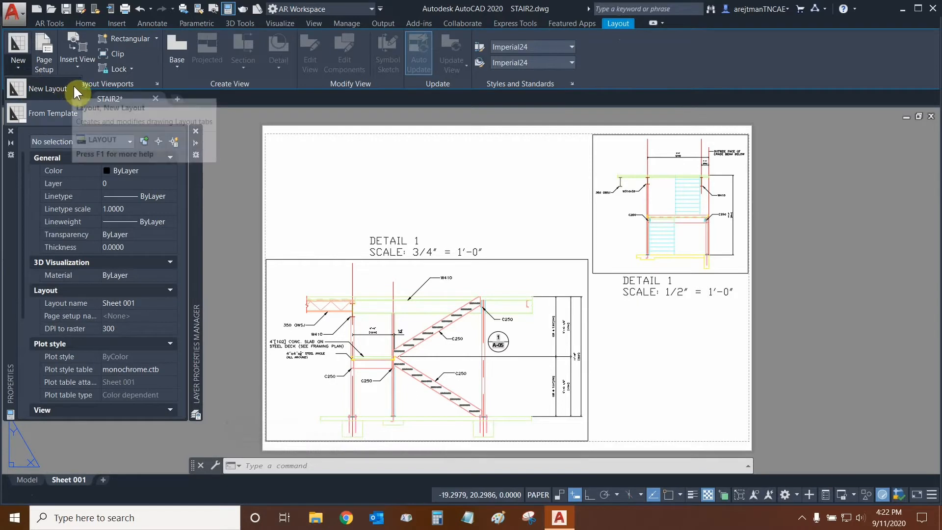
mouse_move(67, 123)
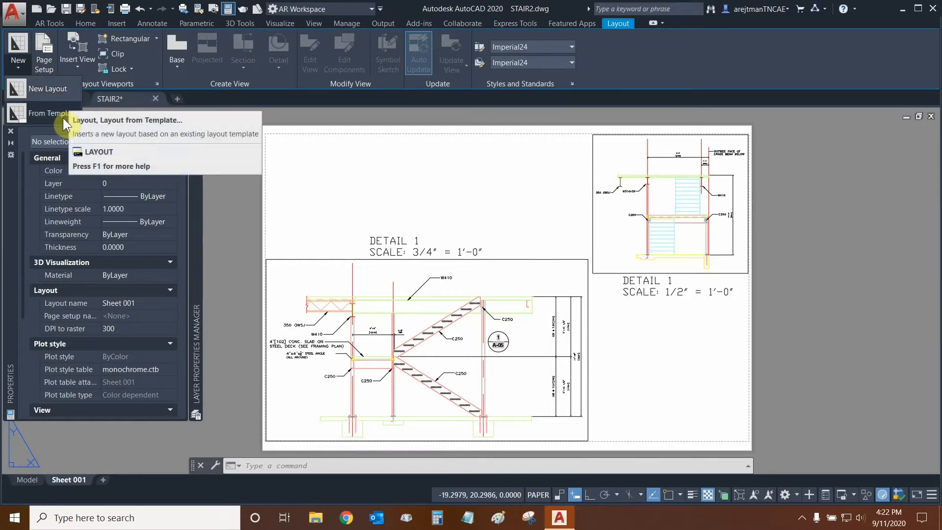
mouse_move(73, 96)
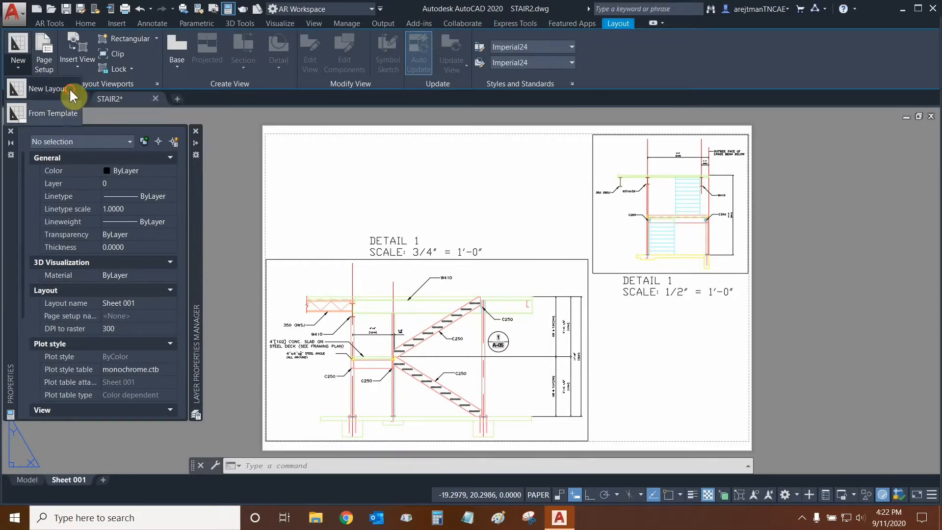
left_click(47, 89)
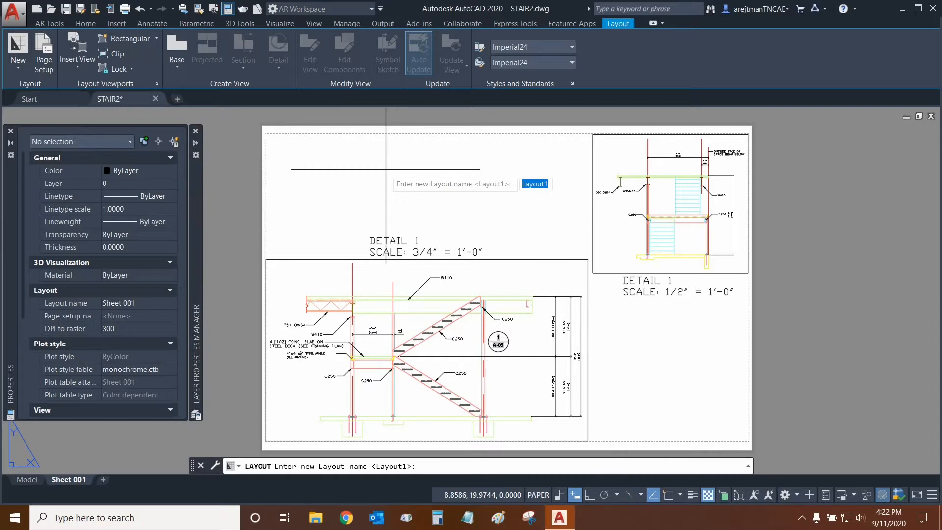
type("Sheet")
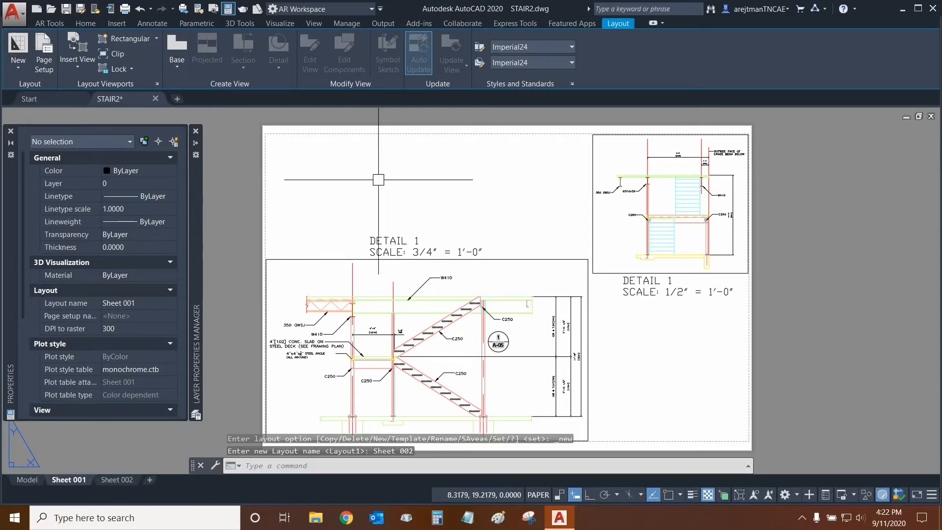
mouse_move(117, 480)
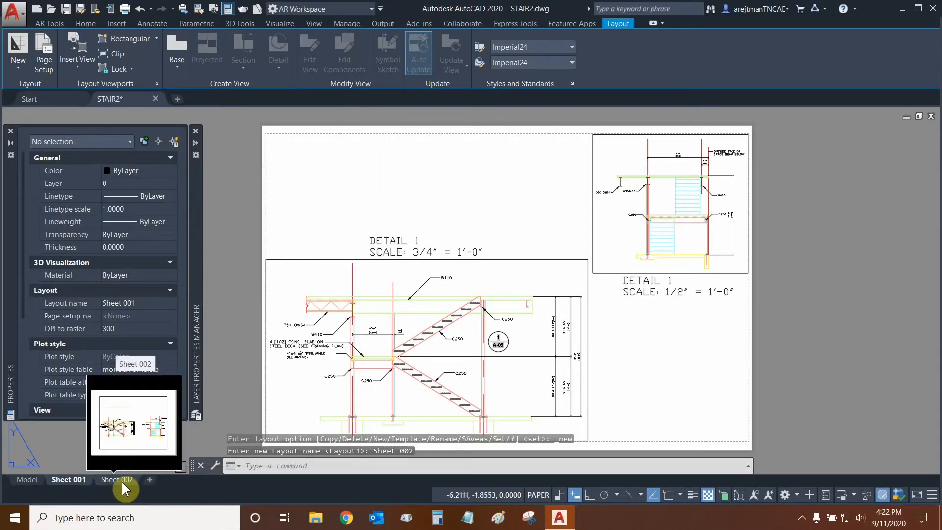
left_click(116, 480)
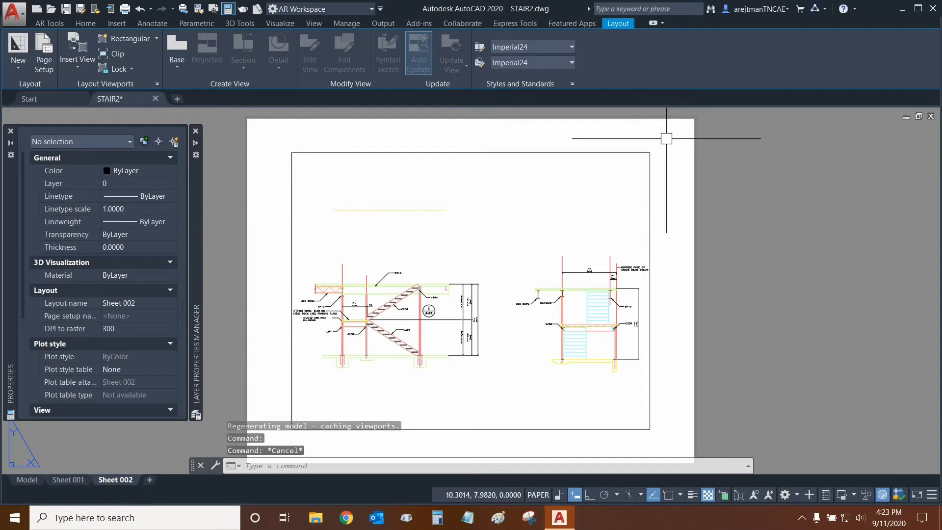
Go back to the Sheet 001 layout with both scaled stair details
left_click(68, 479)
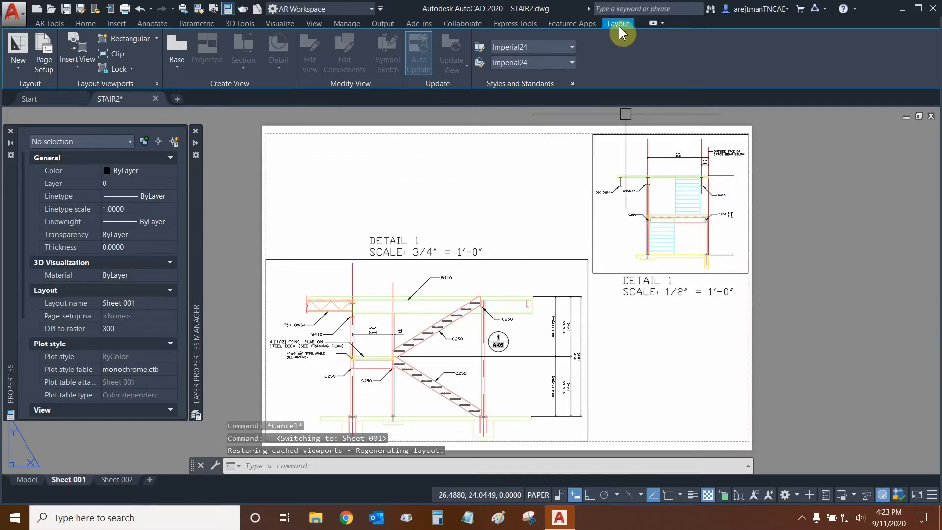
mouse_move(128, 39)
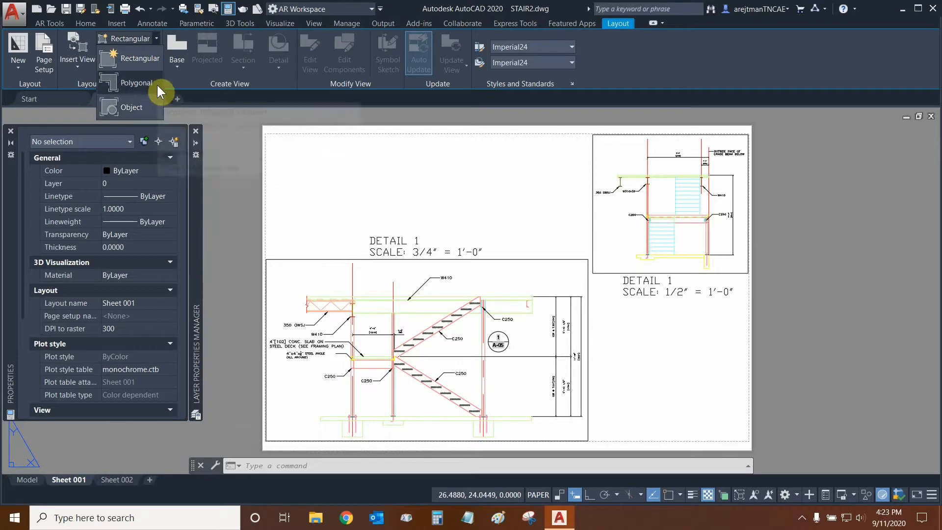
mouse_move(138, 82)
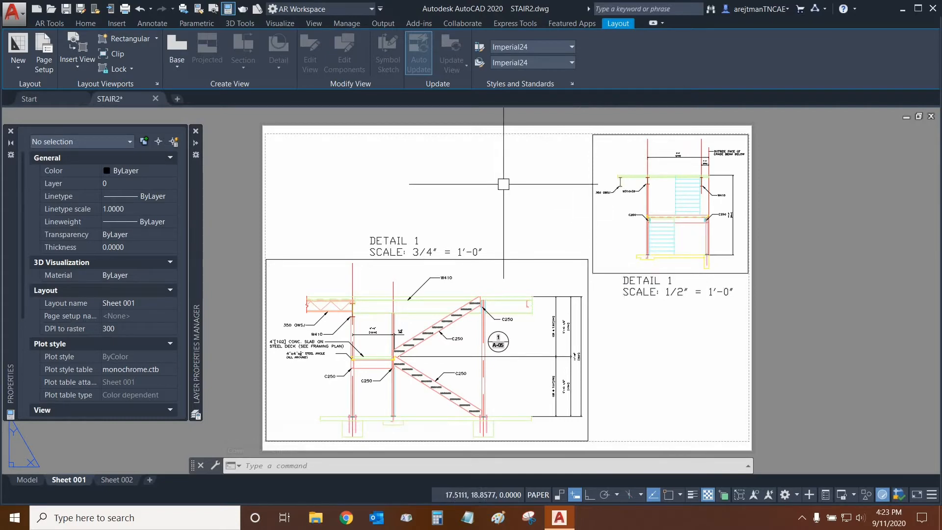
mouse_move(518, 153)
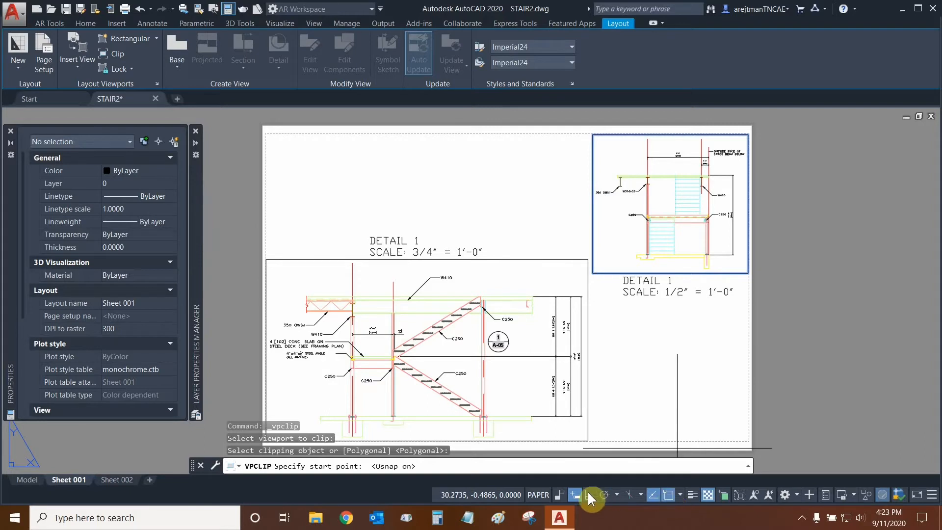
left_click(574, 494)
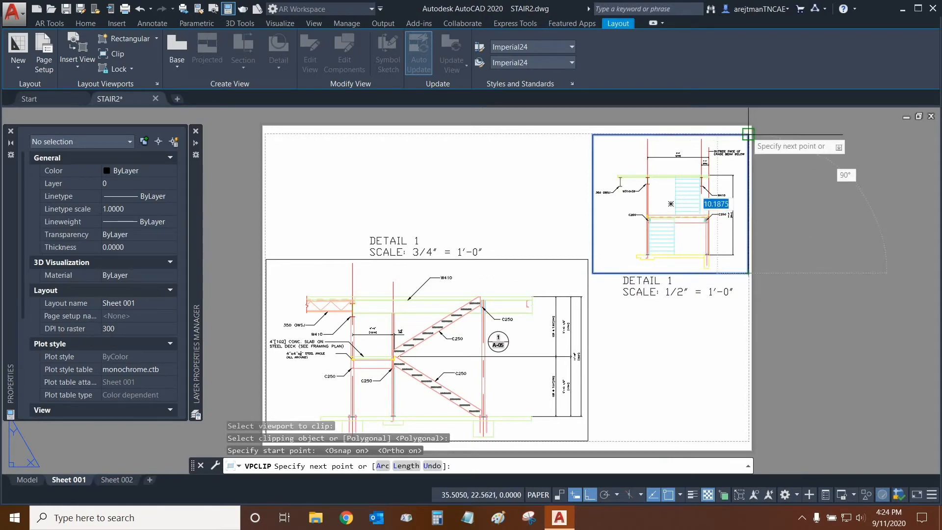
left_click(637, 132)
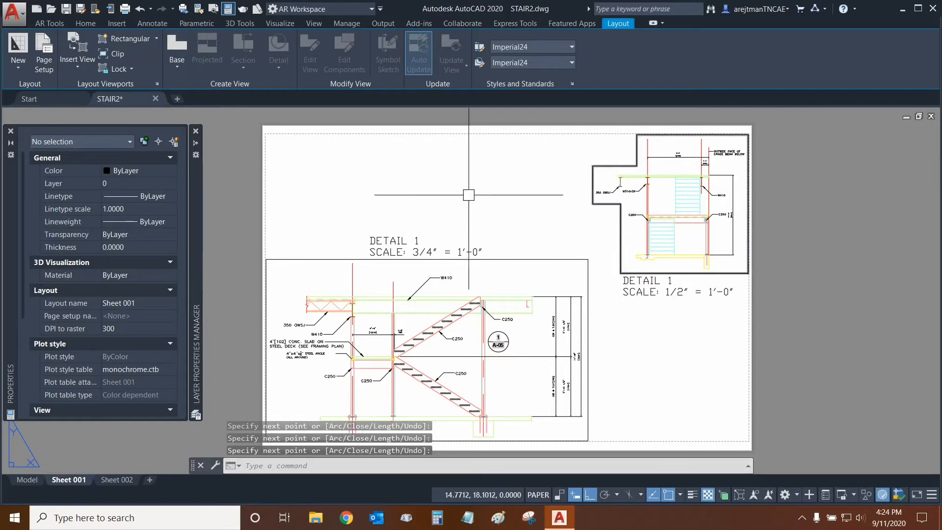
left_click(685, 205)
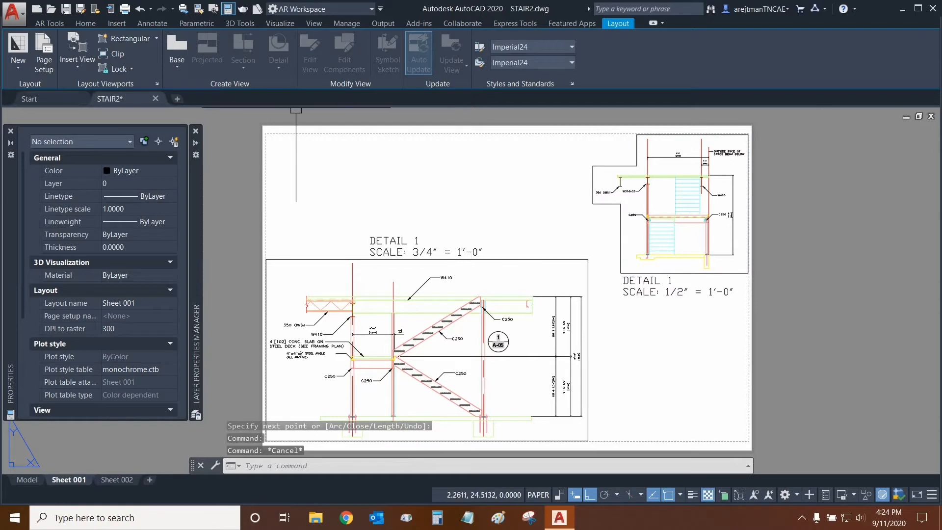
mouse_move(142, 8)
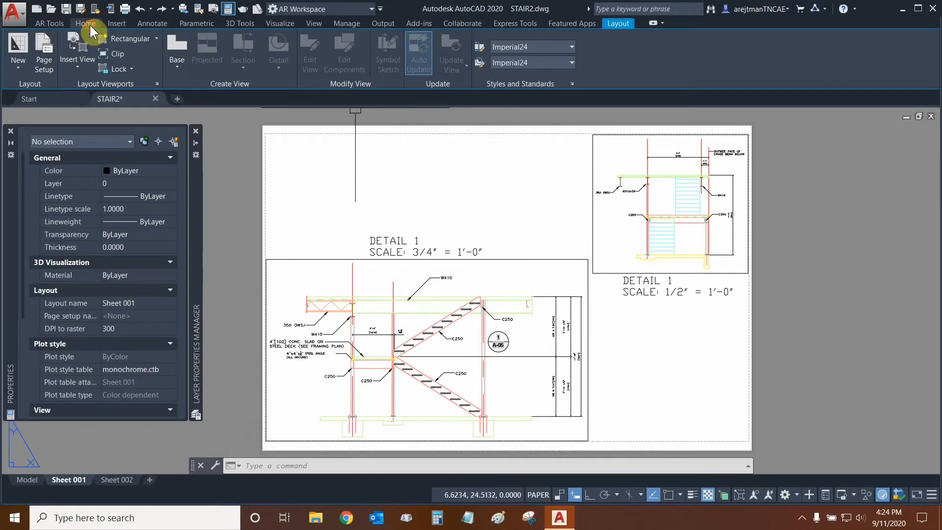
In Layer Properties, turn plotting off for the Viewports layer
left_click(85, 23)
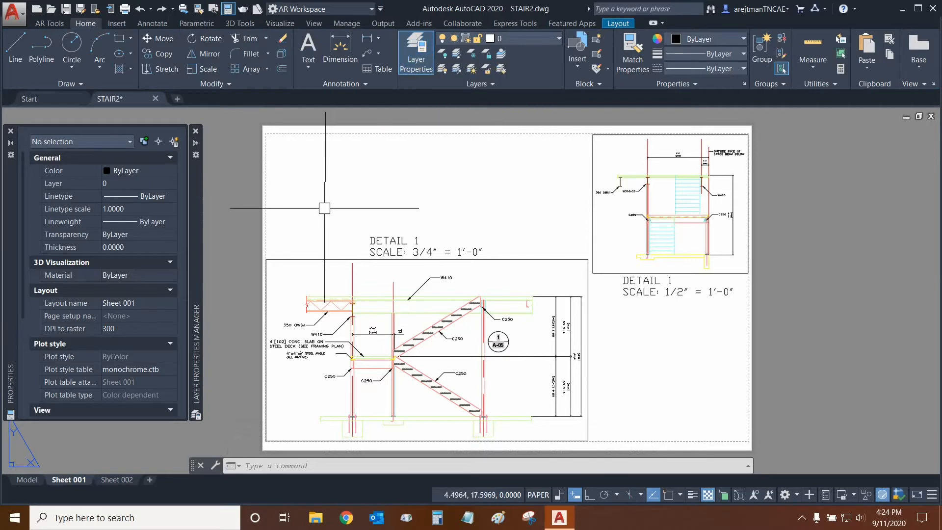
left_click(415, 48)
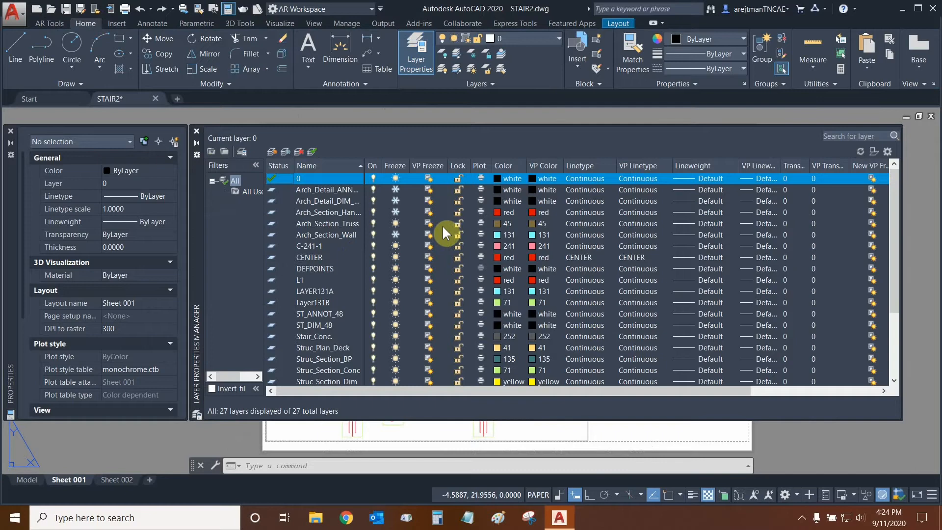
scroll("down", 3)
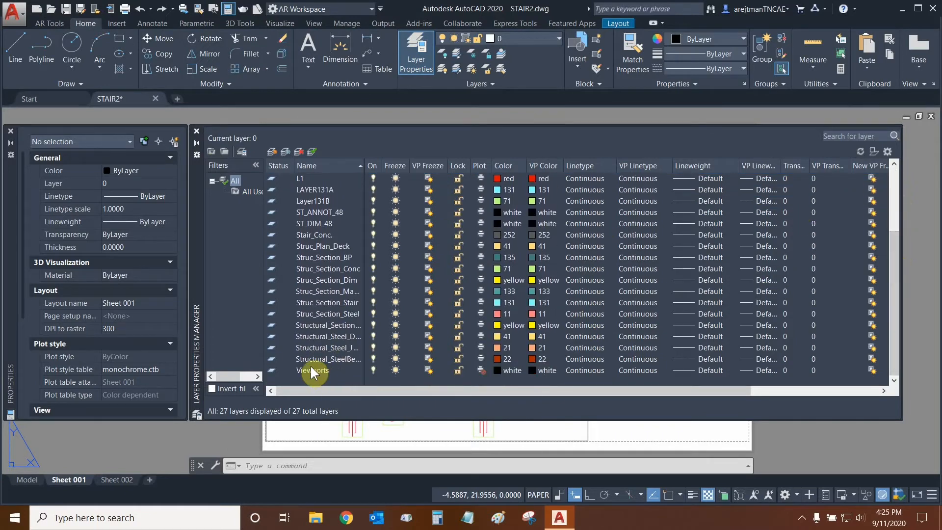
left_click(313, 370)
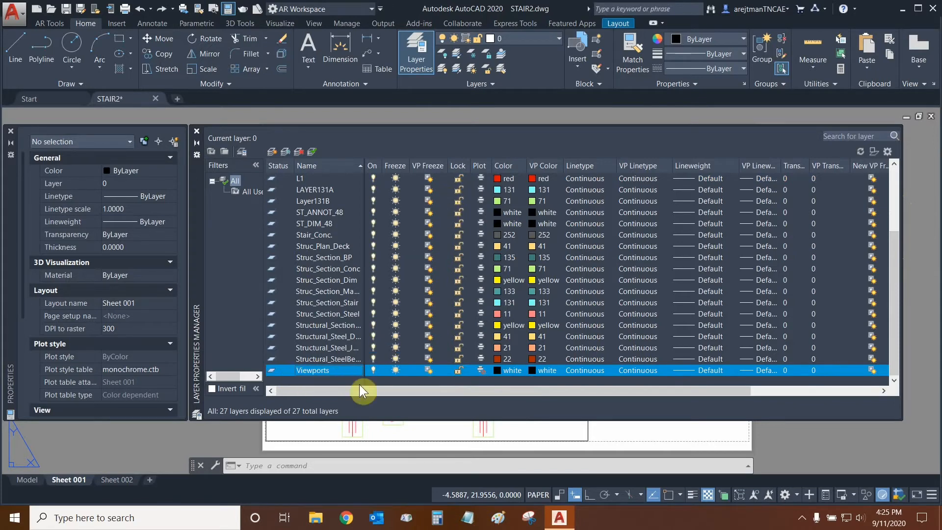
mouse_move(511, 262)
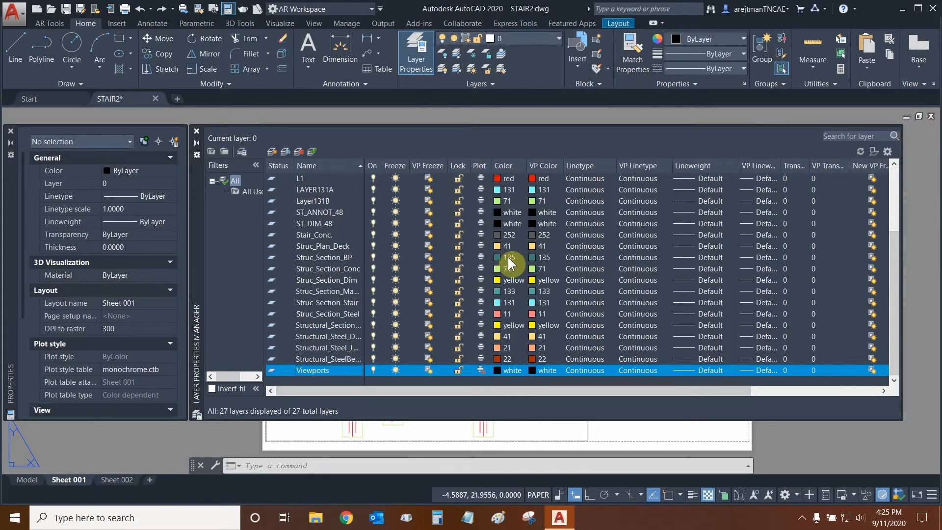
mouse_move(485, 174)
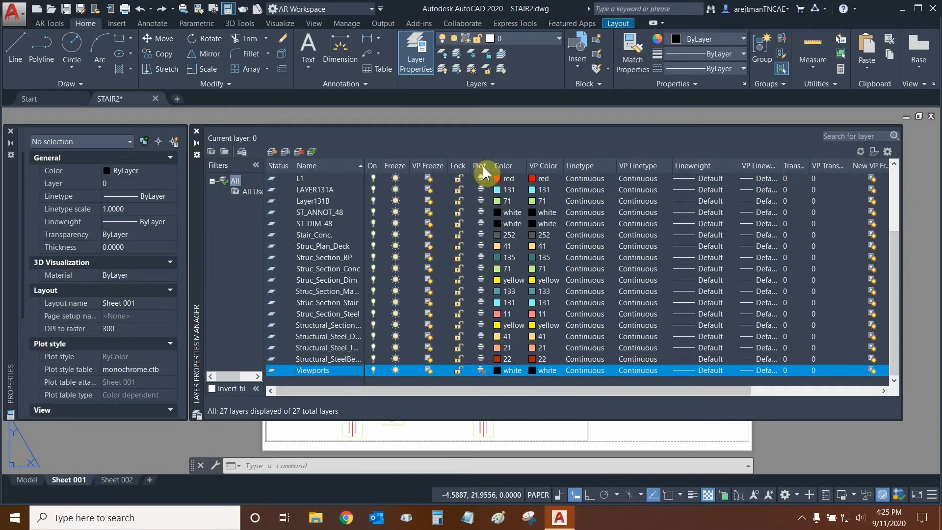
left_click(328, 358)
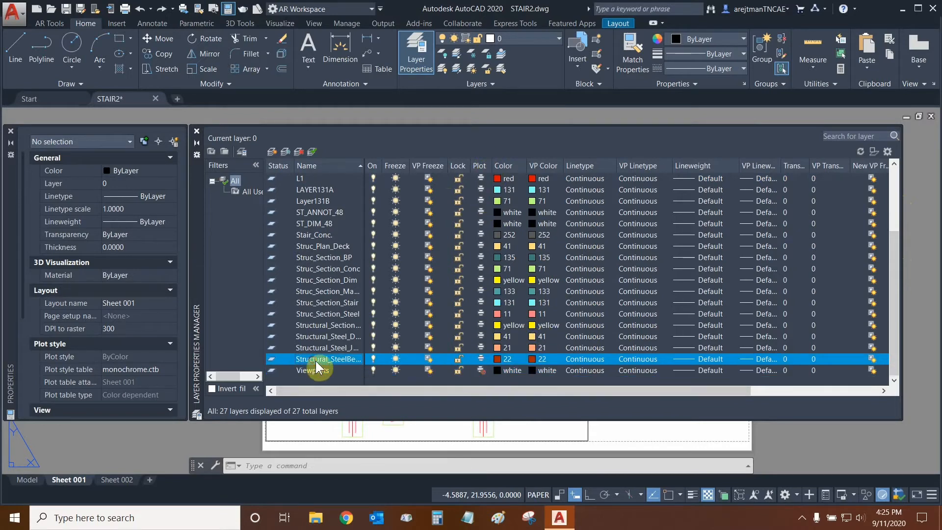
mouse_move(487, 379)
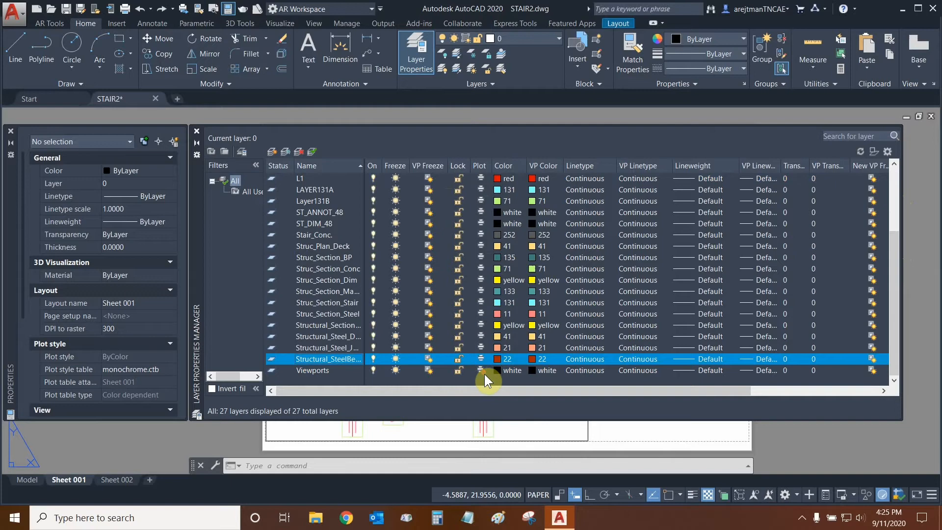
mouse_move(488, 384)
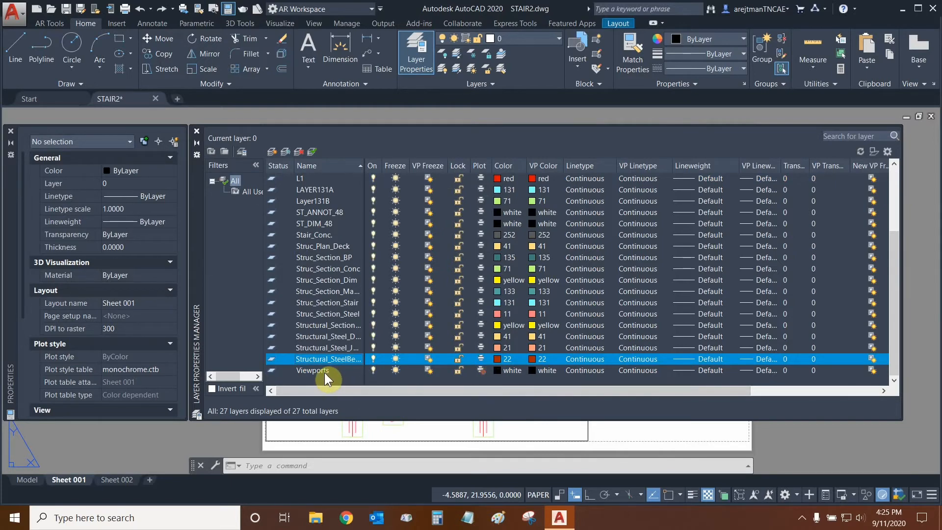
left_click(313, 370)
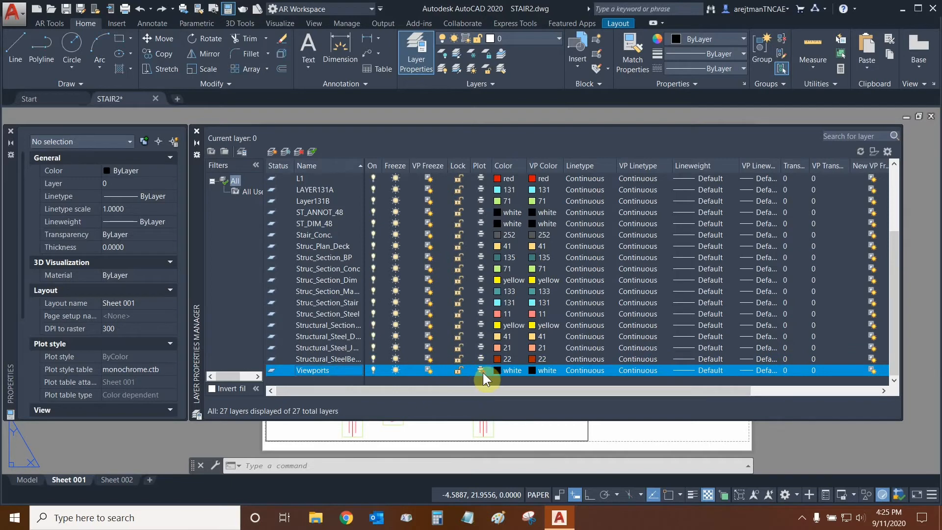
mouse_move(481, 386)
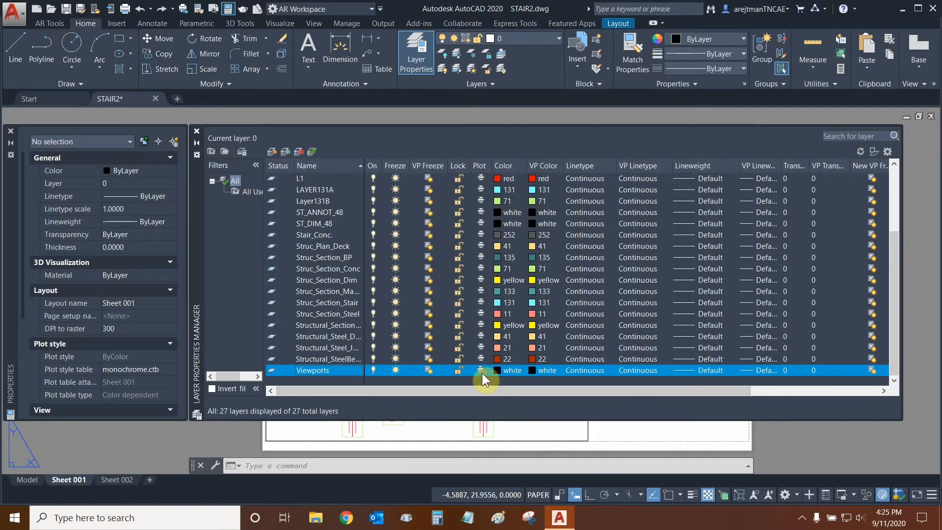
mouse_move(460, 363)
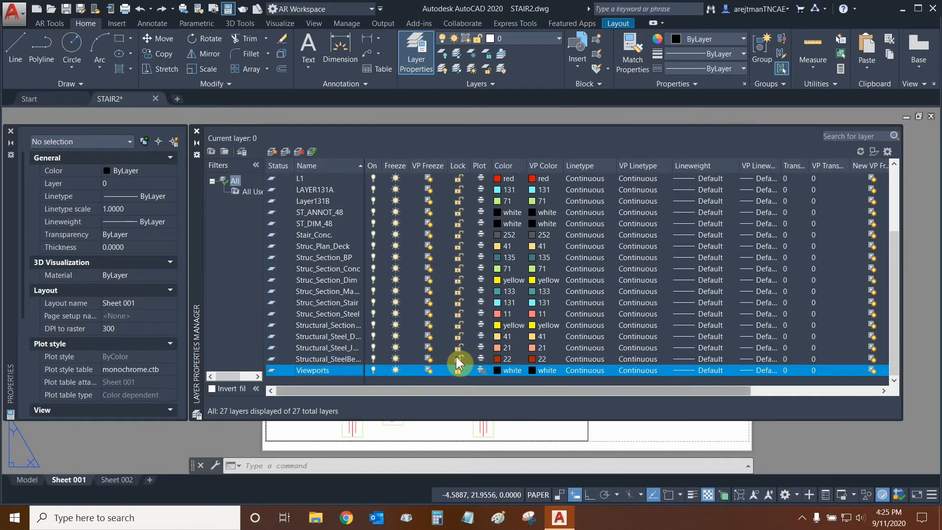
left_click(196, 130)
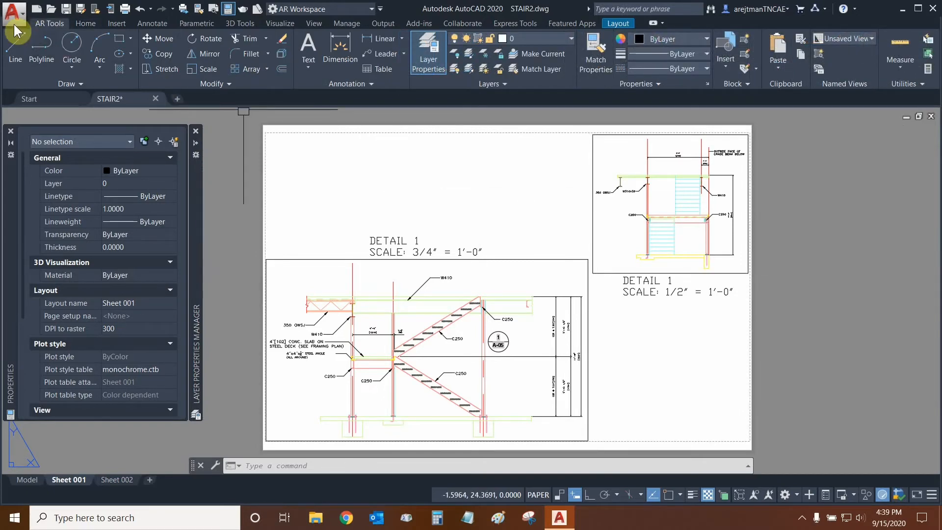
Start plotting Sheet 001 and select DWG To PDF.pc3 as the printer
left_click(14, 13)
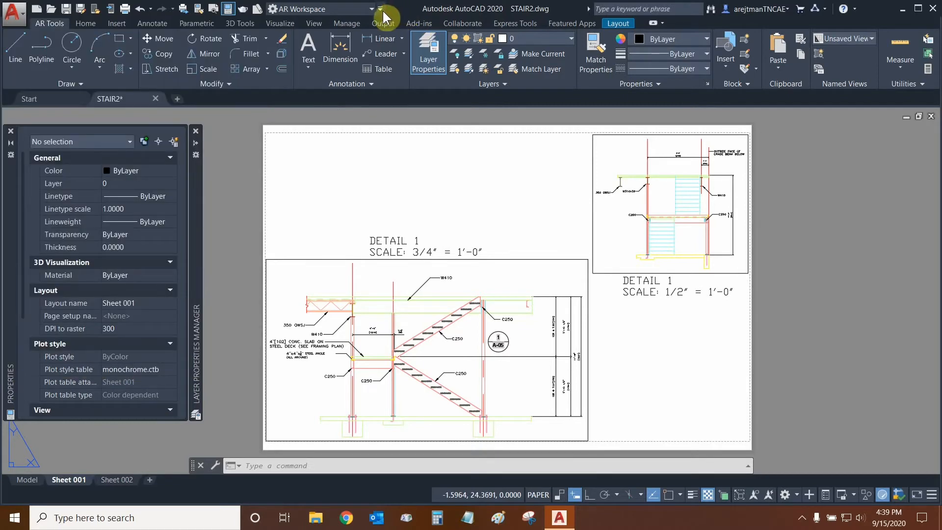
left_click(382, 8)
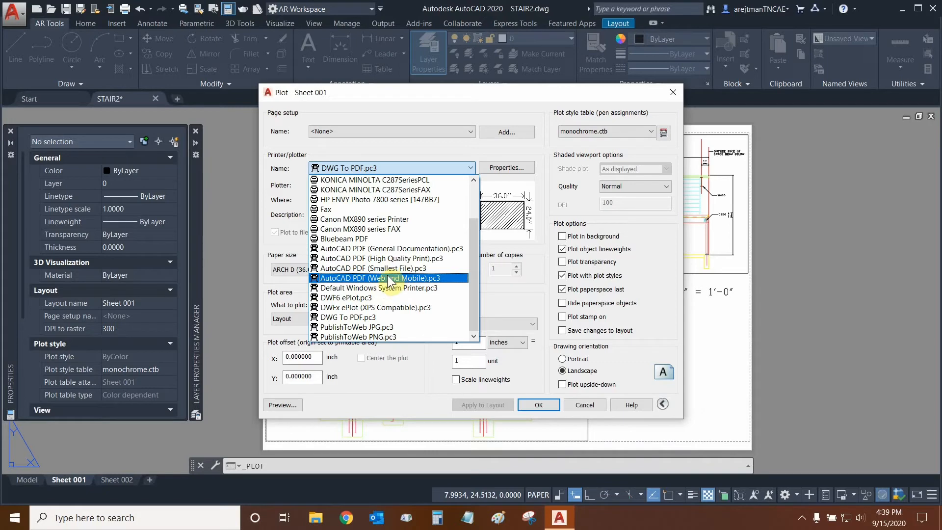
mouse_move(385, 288)
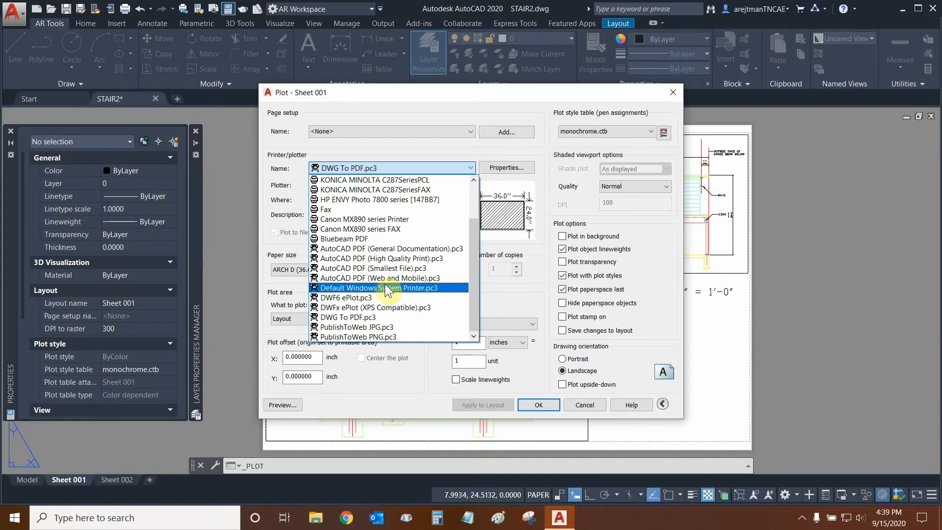
mouse_move(358, 238)
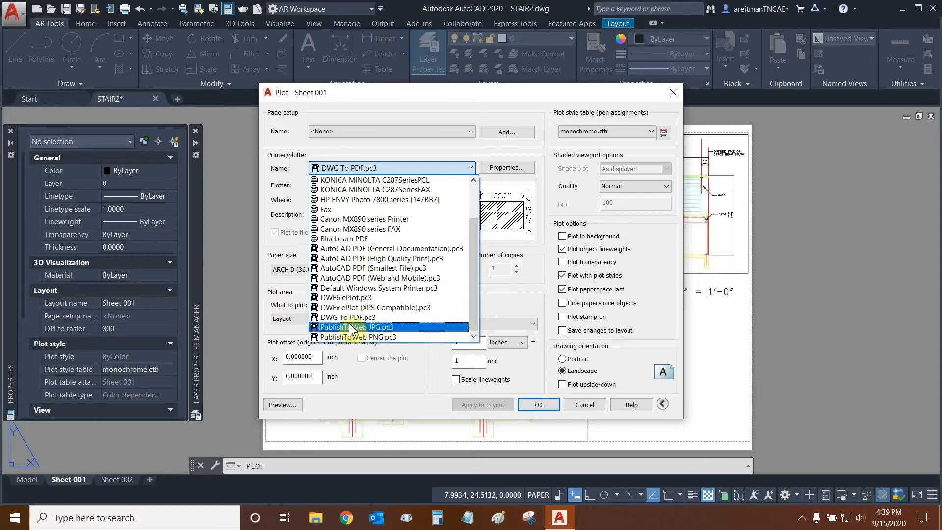
left_click(354, 317)
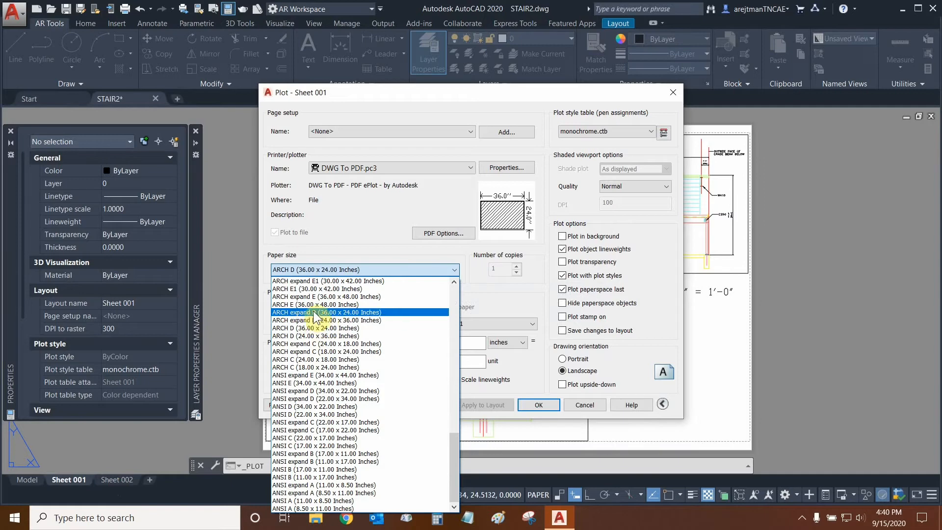
Use ARCH D 36 x 24 paper, confirm 1:1 scale and offset, and preview
left_click(327, 328)
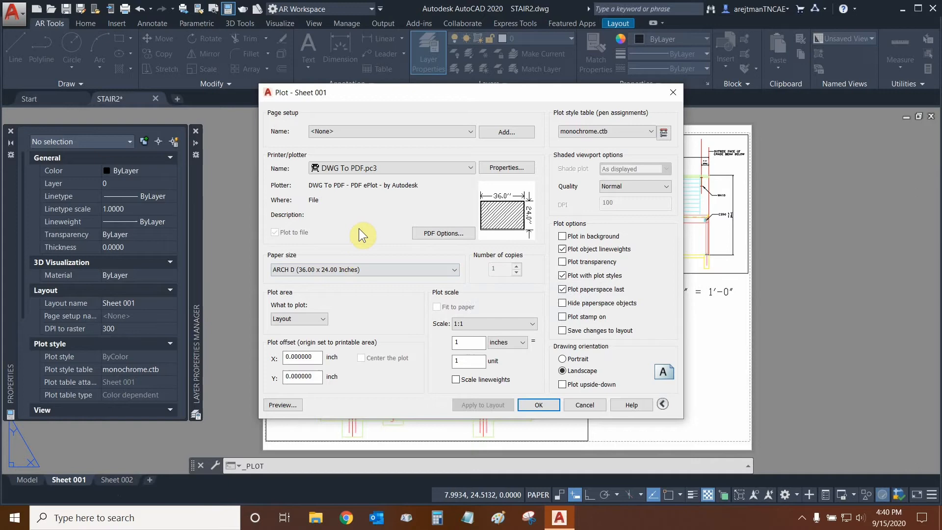
left_click(299, 318)
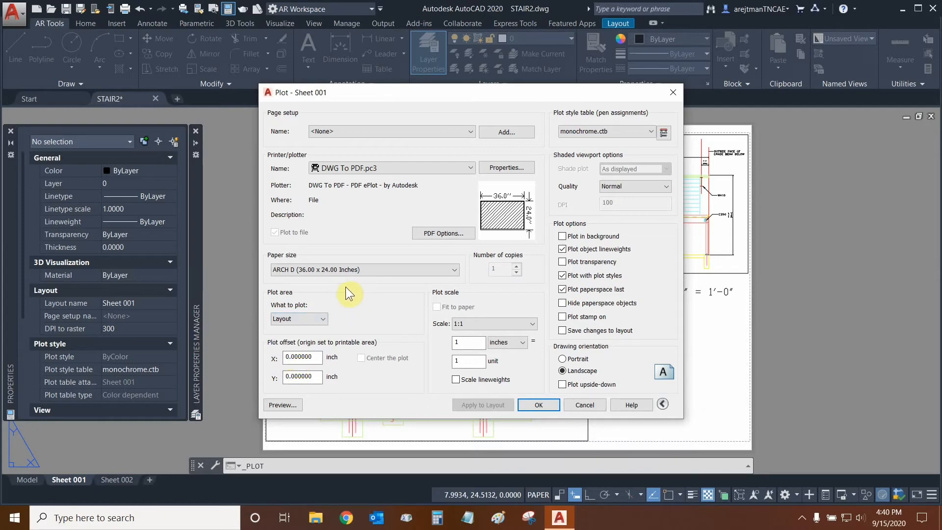
left_click(302, 357)
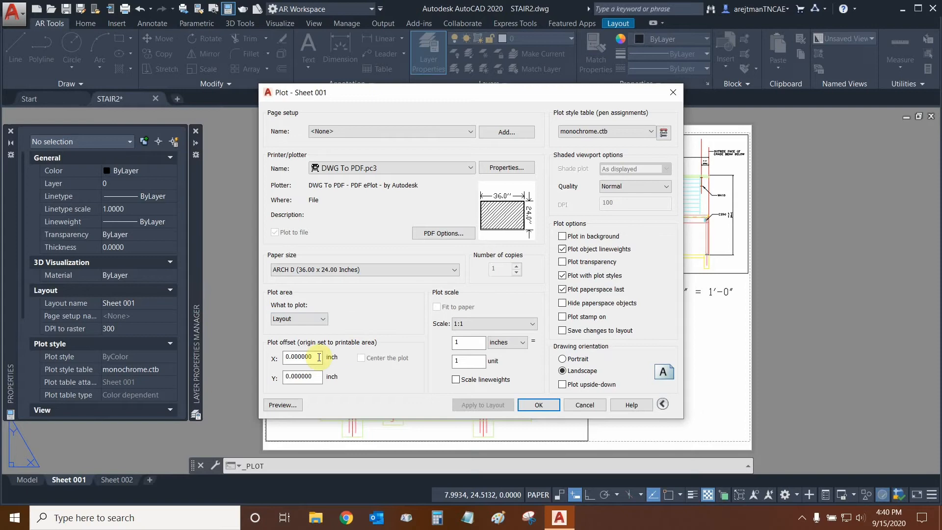
mouse_move(302, 358)
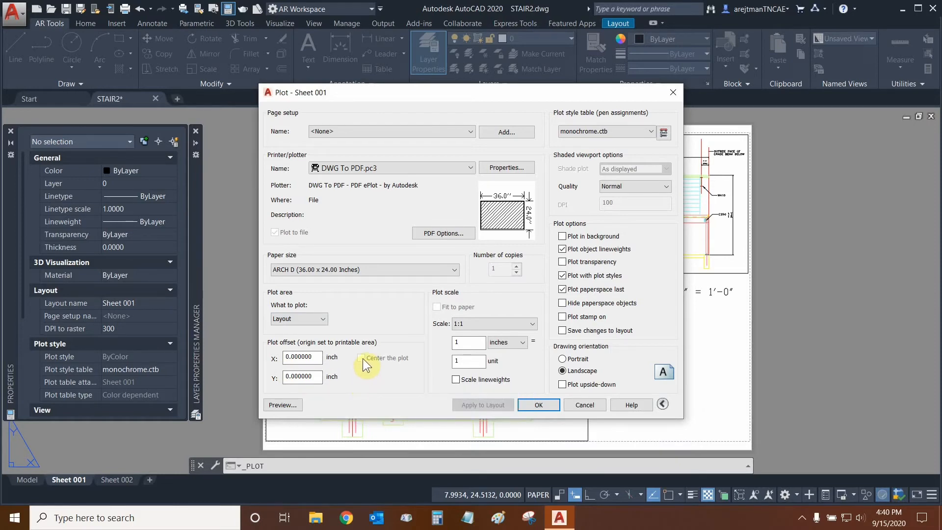
mouse_move(363, 365)
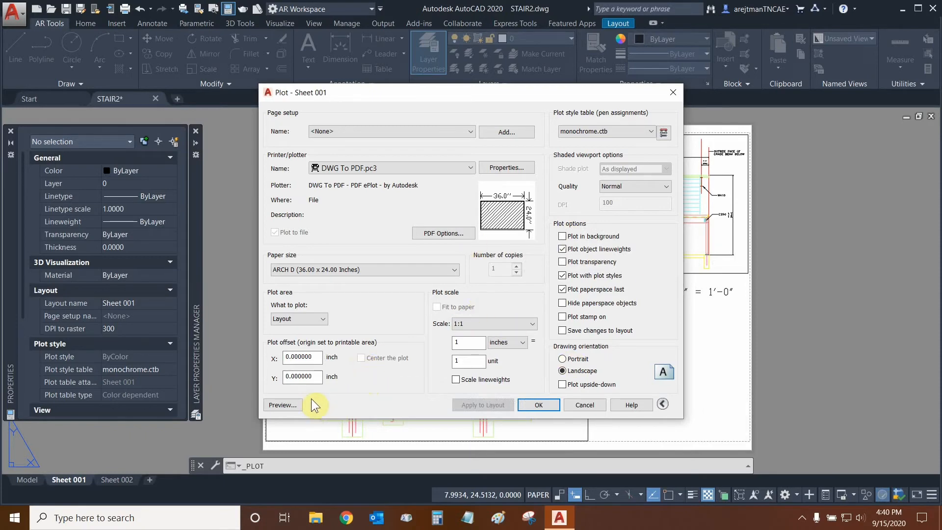
left_click(283, 404)
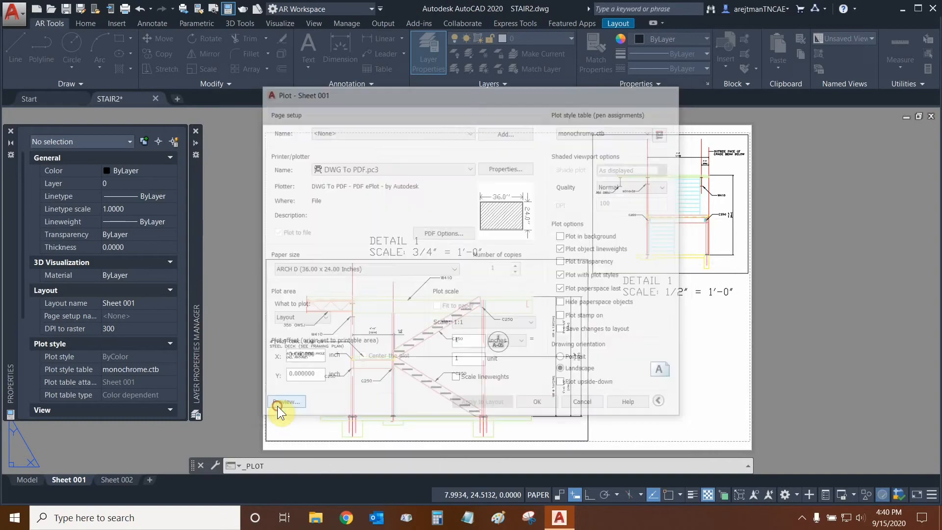
Check the preview shows both stair details without viewport borders, then close it
left_click(284, 401)
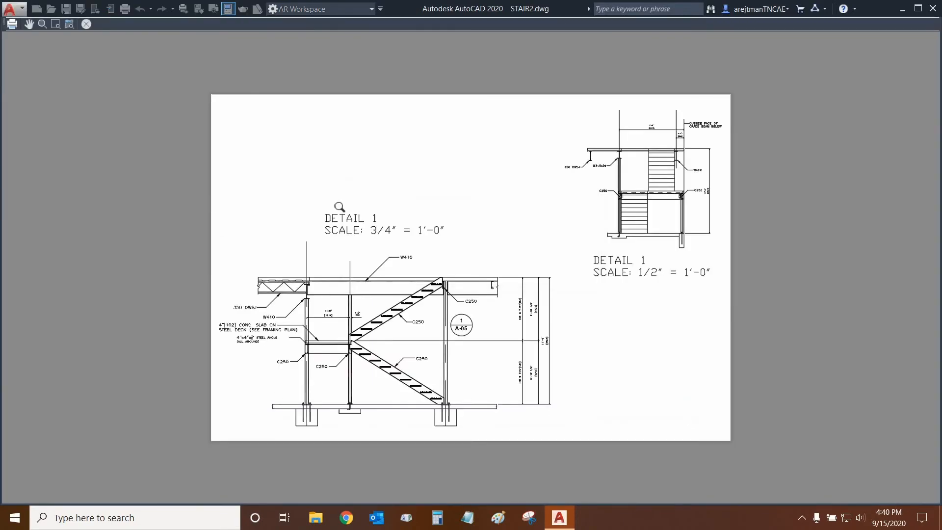
mouse_move(569, 417)
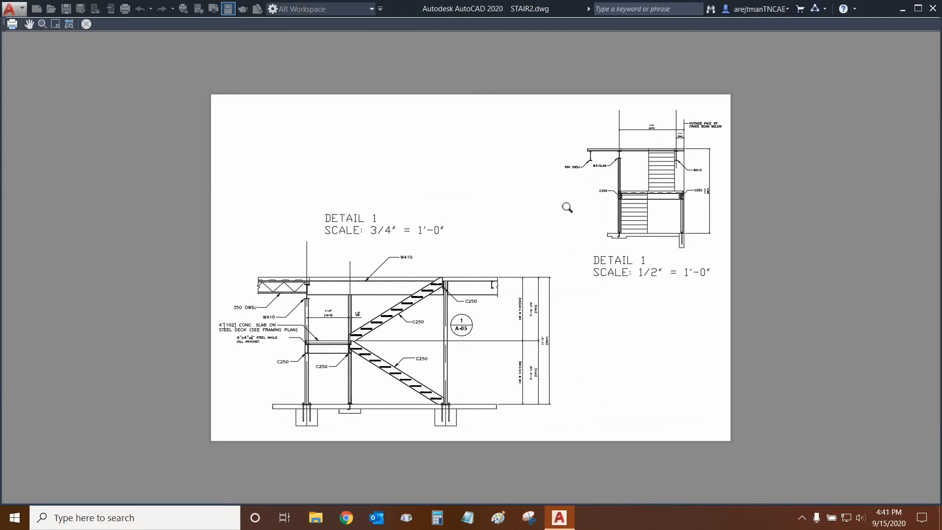
mouse_move(476, 185)
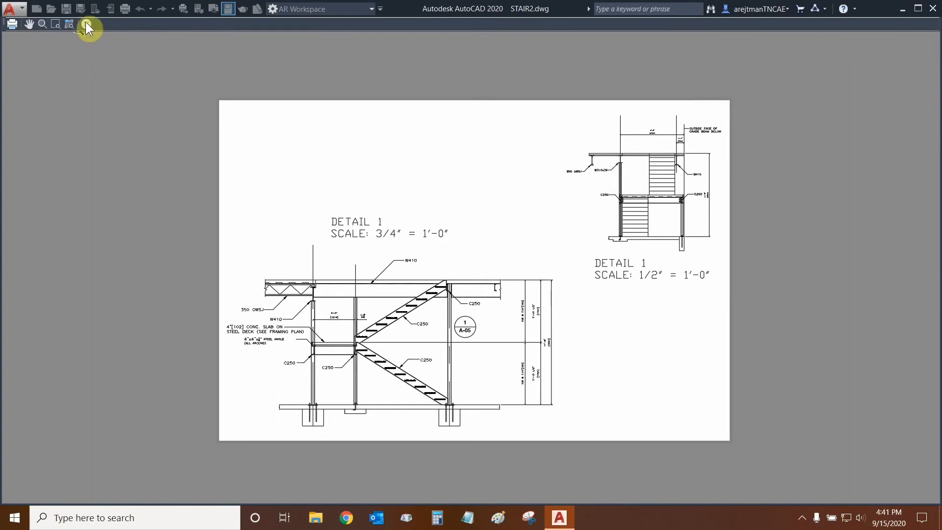
mouse_move(88, 24)
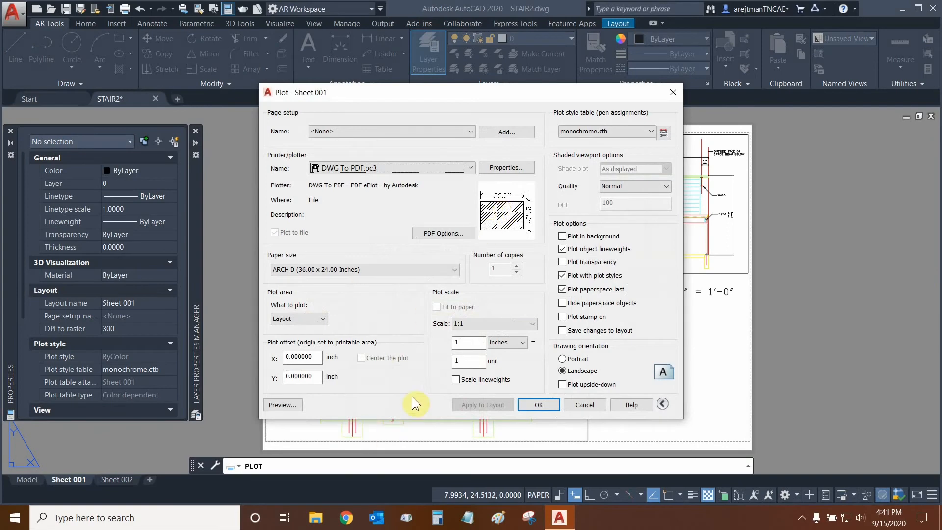
mouse_move(546, 89)
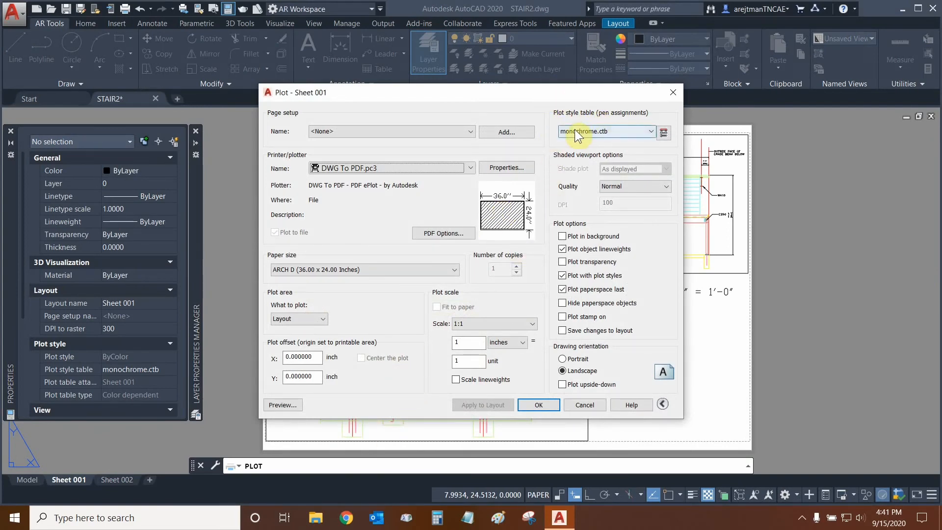
left_click(650, 131)
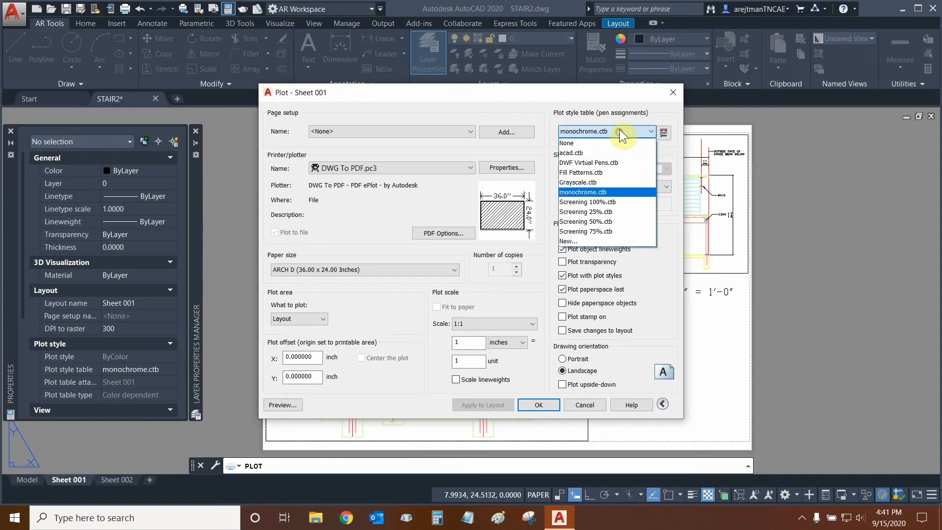
mouse_move(659, 113)
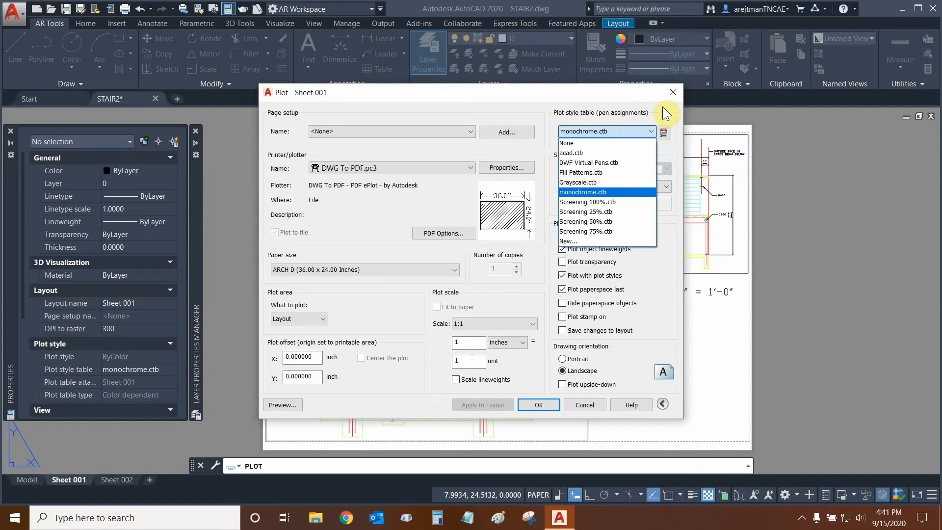
mouse_move(607, 201)
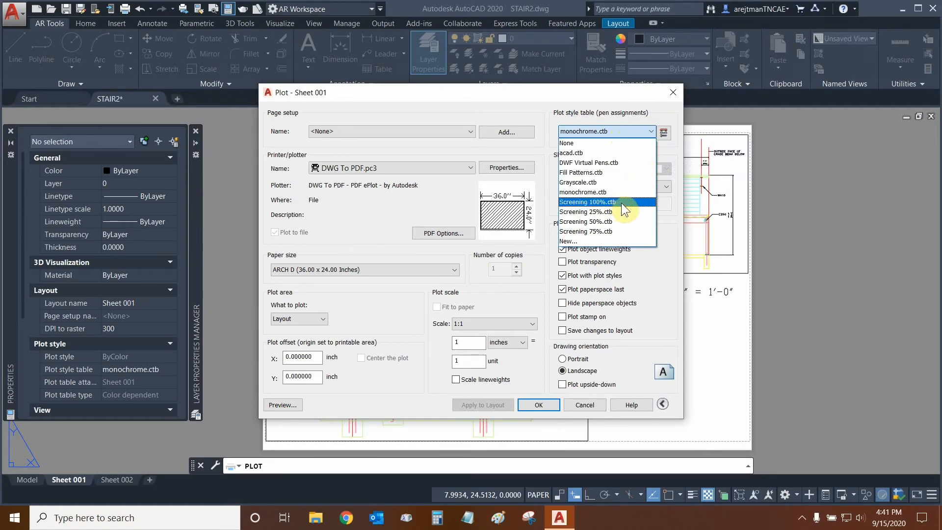
mouse_move(619, 222)
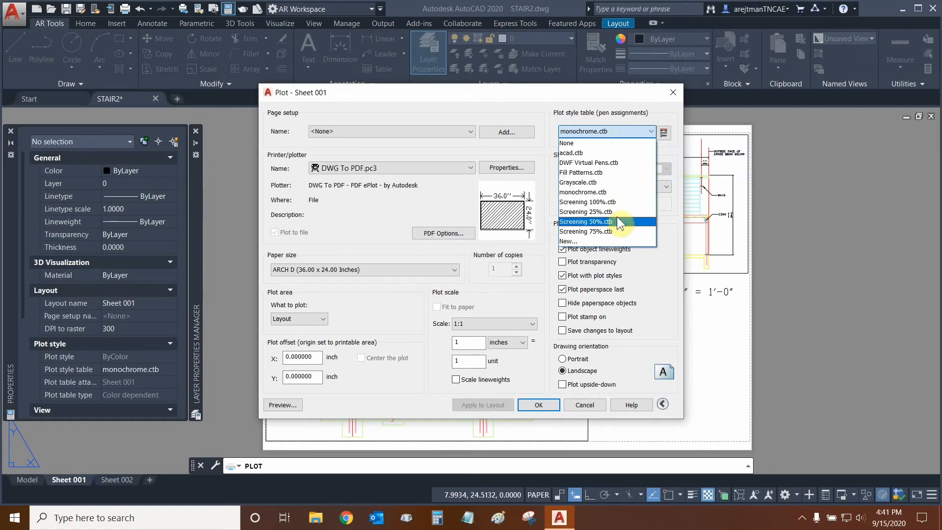
mouse_move(607, 202)
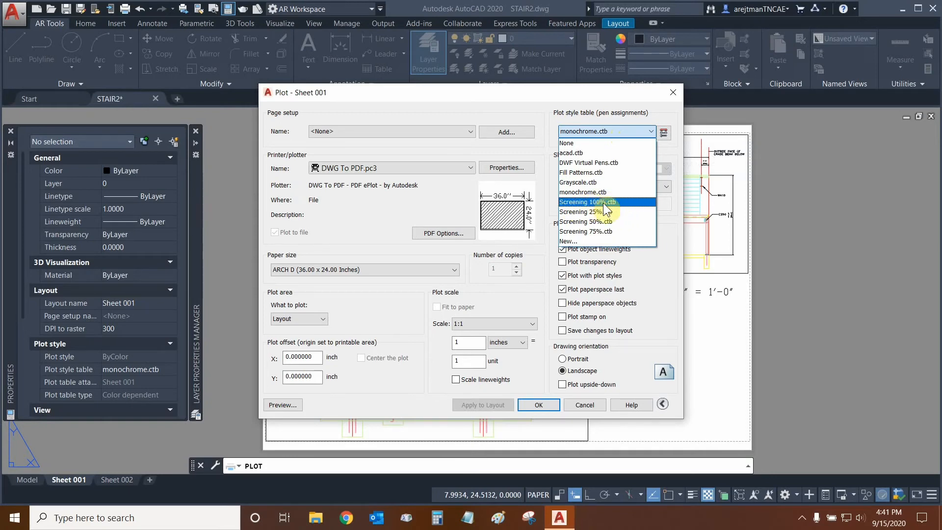
mouse_move(600, 212)
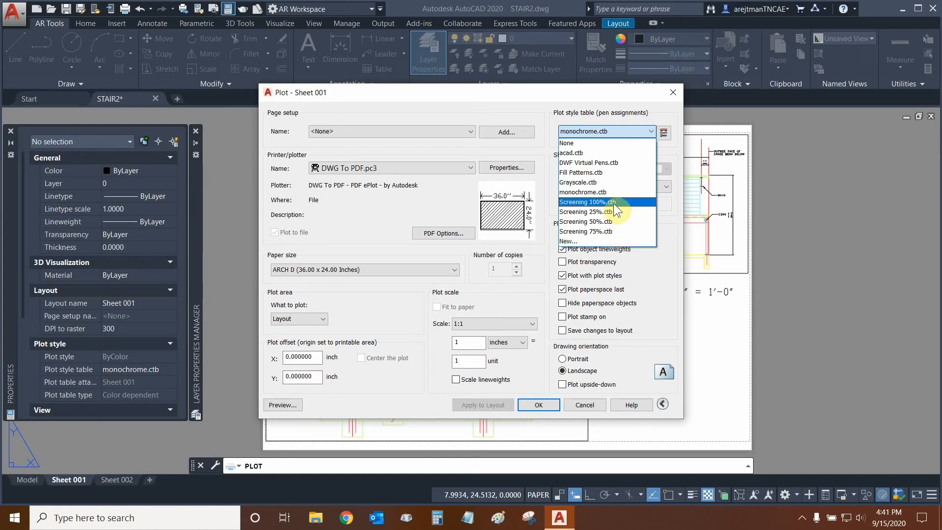
mouse_move(619, 233)
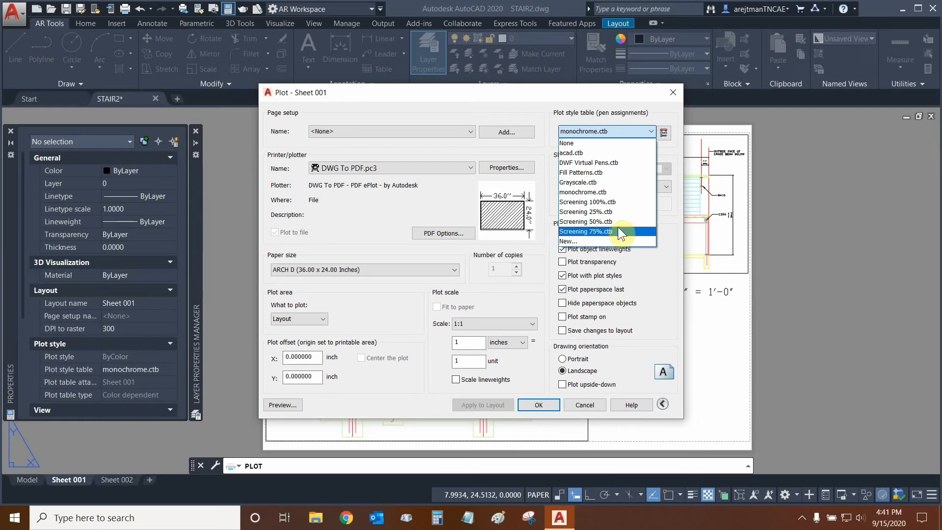
mouse_move(621, 234)
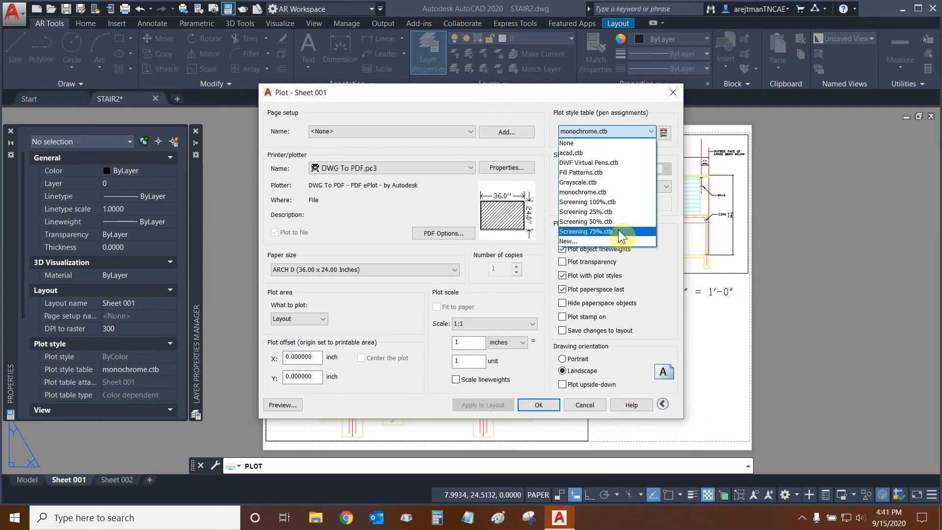
mouse_move(592, 162)
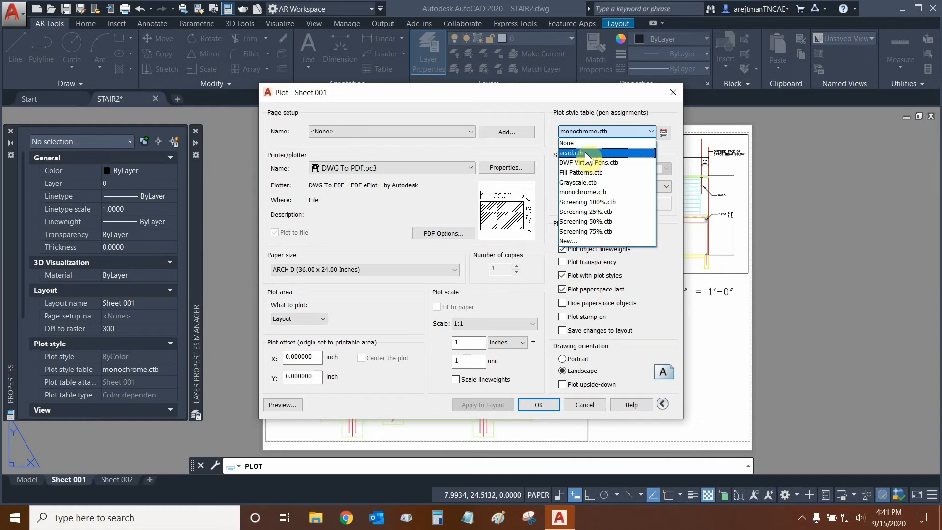
mouse_move(613, 182)
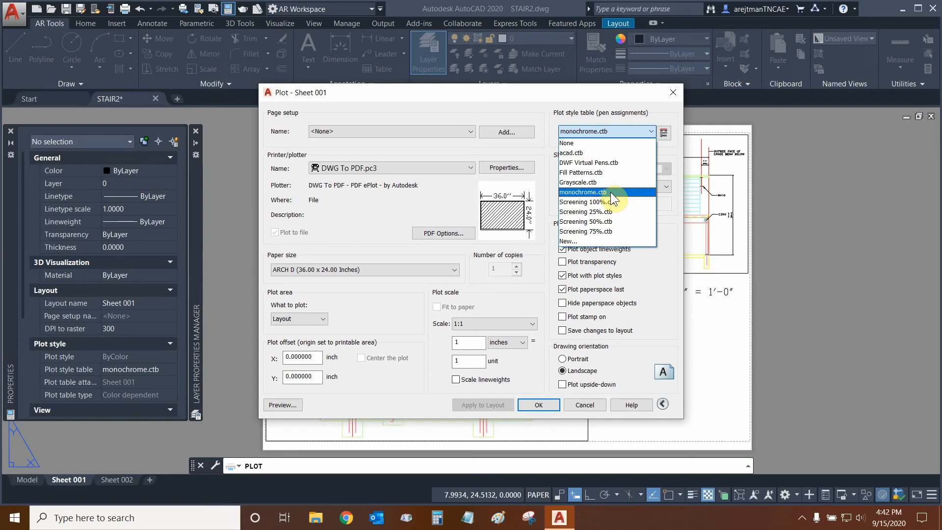
left_click(580, 193)
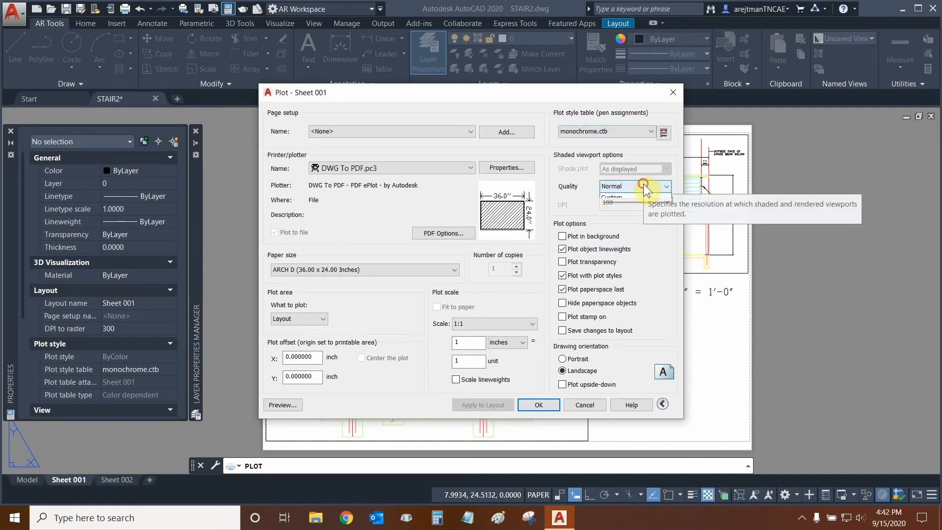
Review the shaded viewport quality levels and keep Normal
left_click(666, 186)
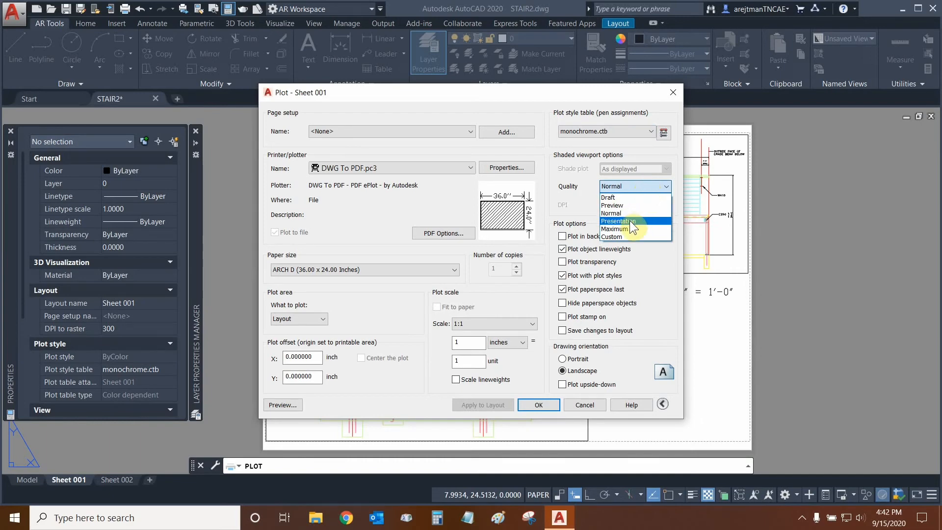
mouse_move(628, 229)
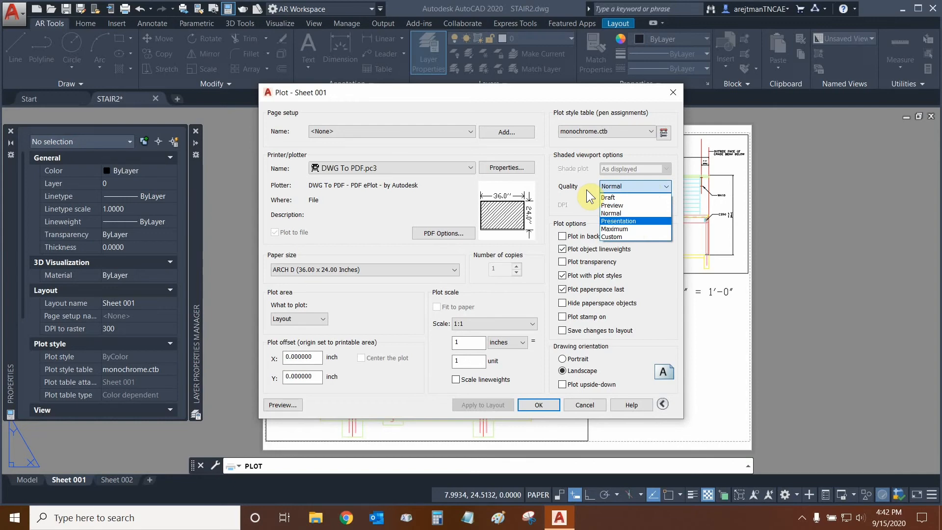
mouse_move(589, 195)
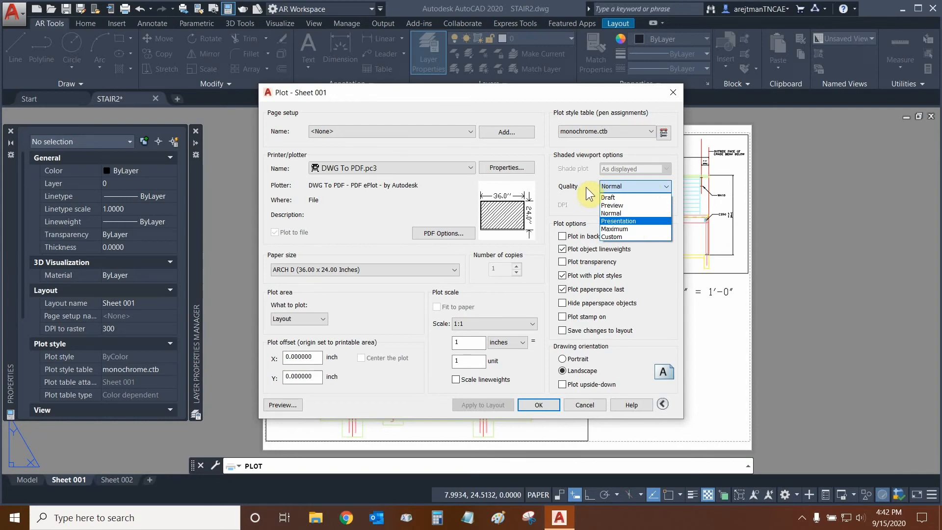
left_click(611, 213)
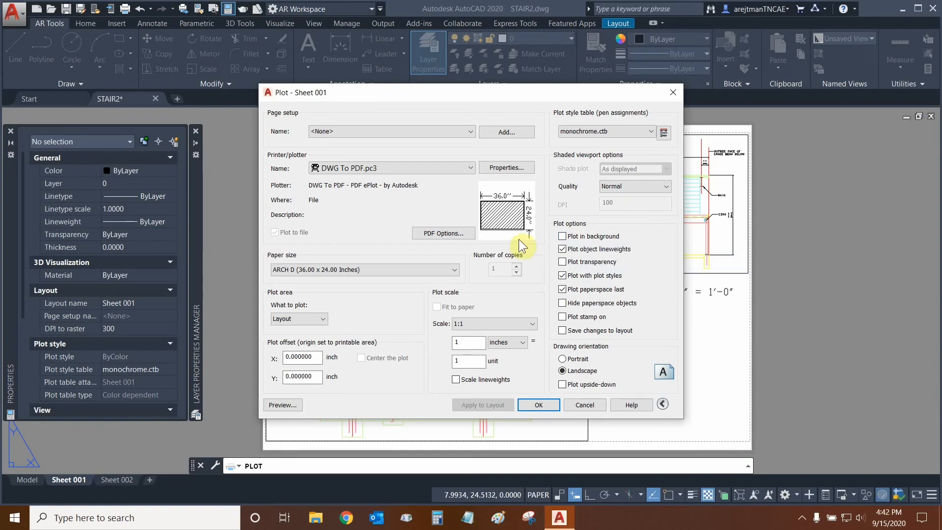
mouse_move(562, 235)
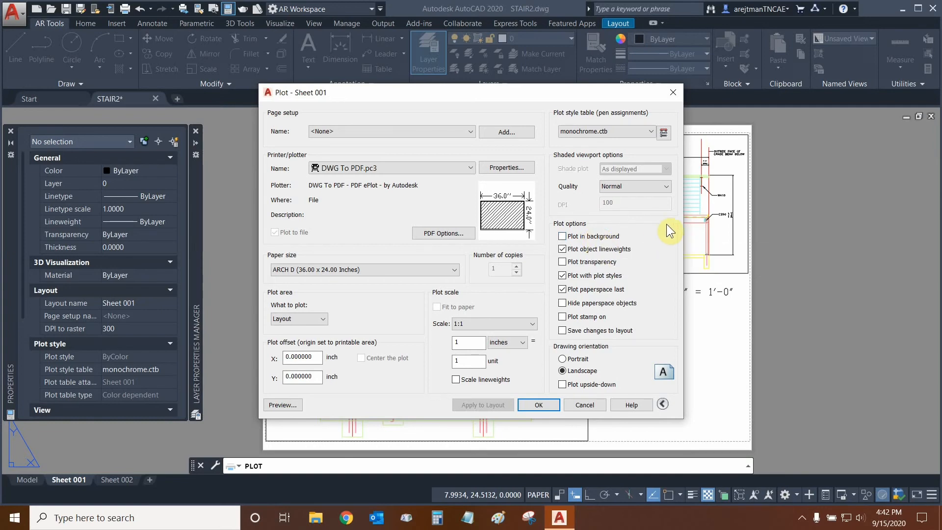
mouse_move(589, 253)
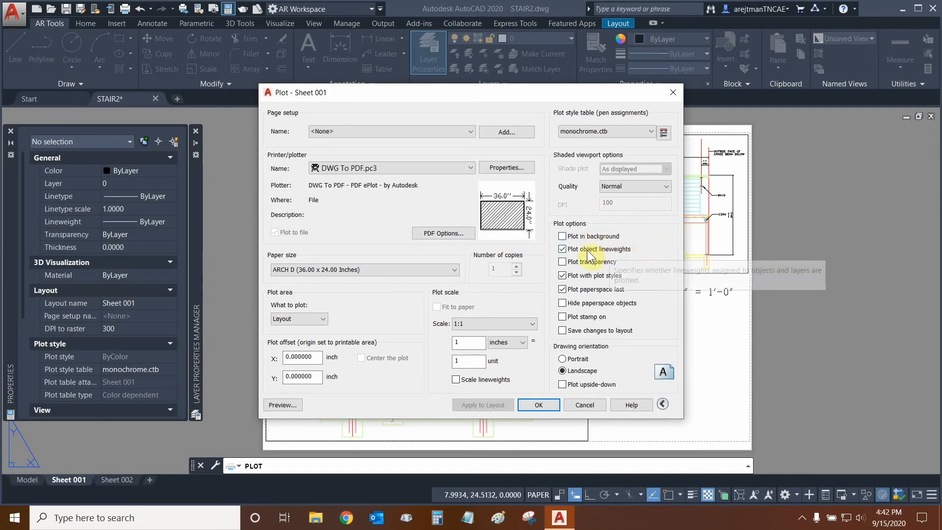
mouse_move(667, 260)
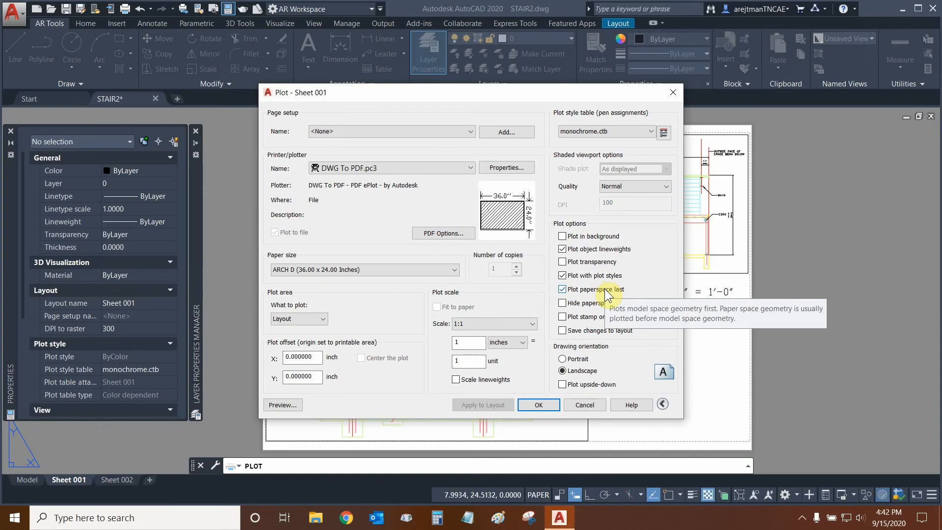
mouse_move(618, 295)
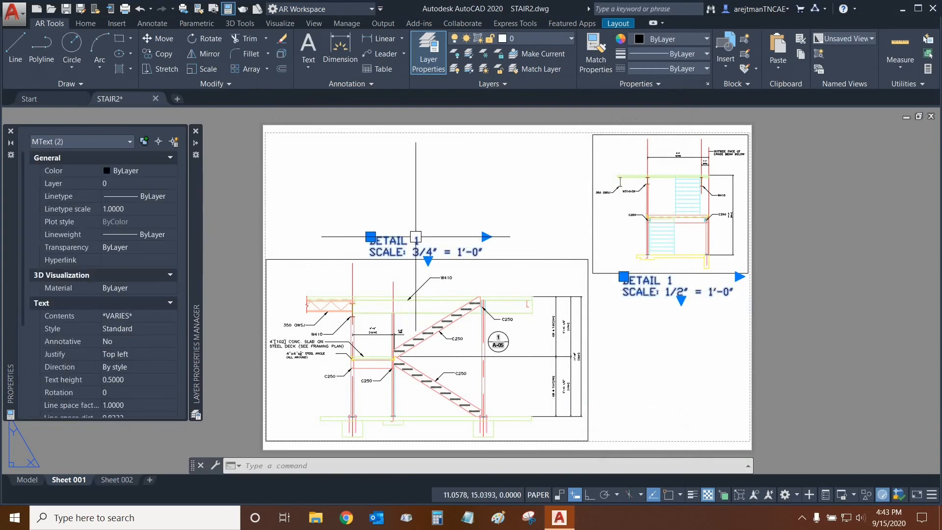
mouse_move(439, 193)
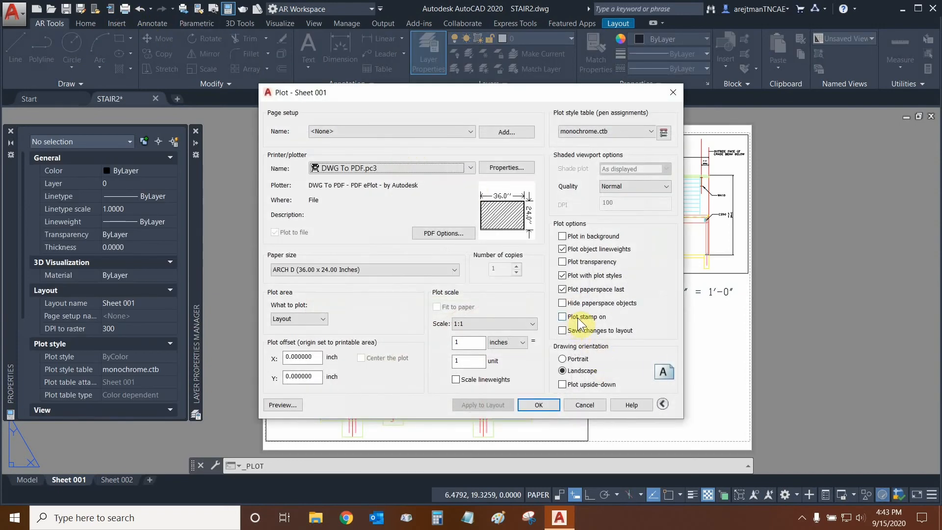
mouse_move(578, 316)
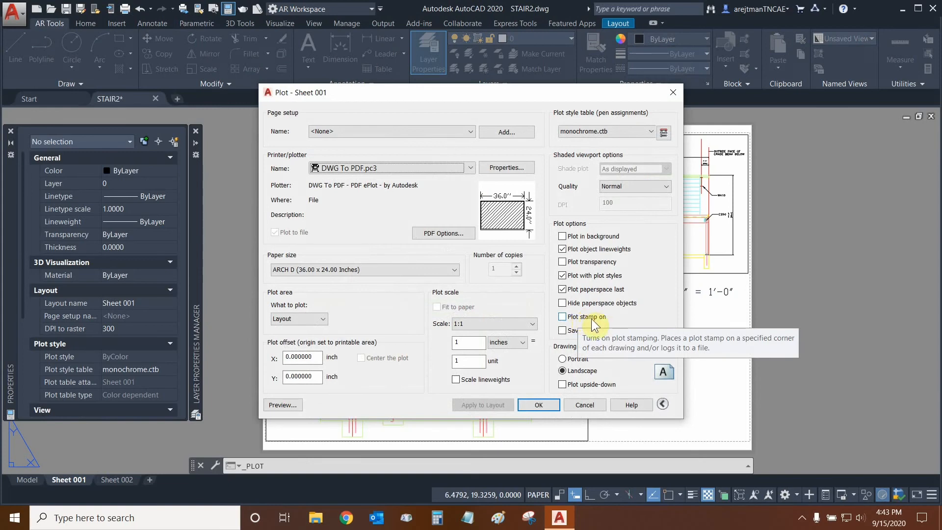
mouse_move(644, 352)
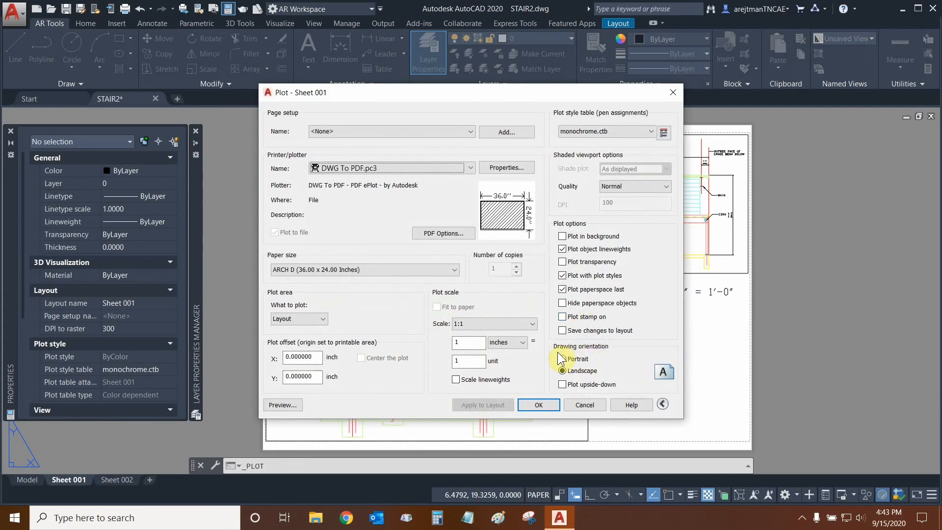
Review the plot options and Scale choices, keeping the scale at 1:1
left_click(562, 371)
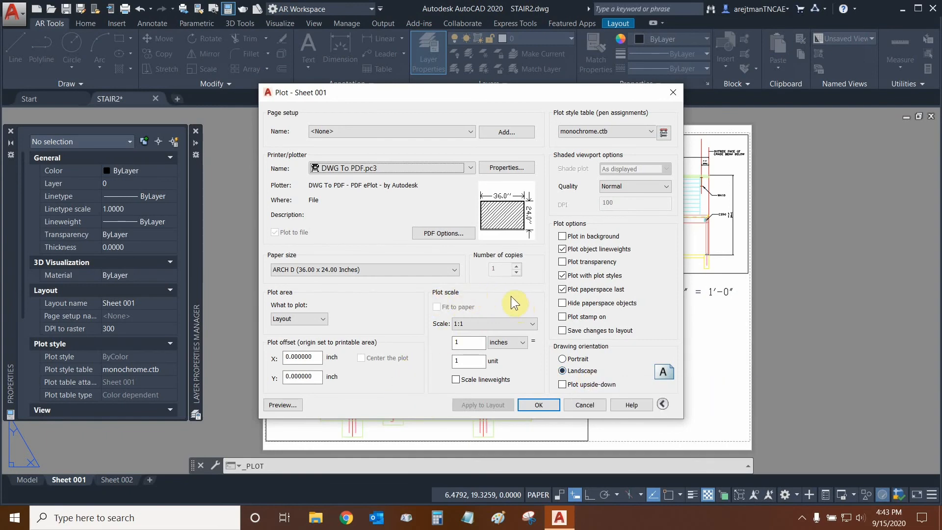
mouse_move(519, 329)
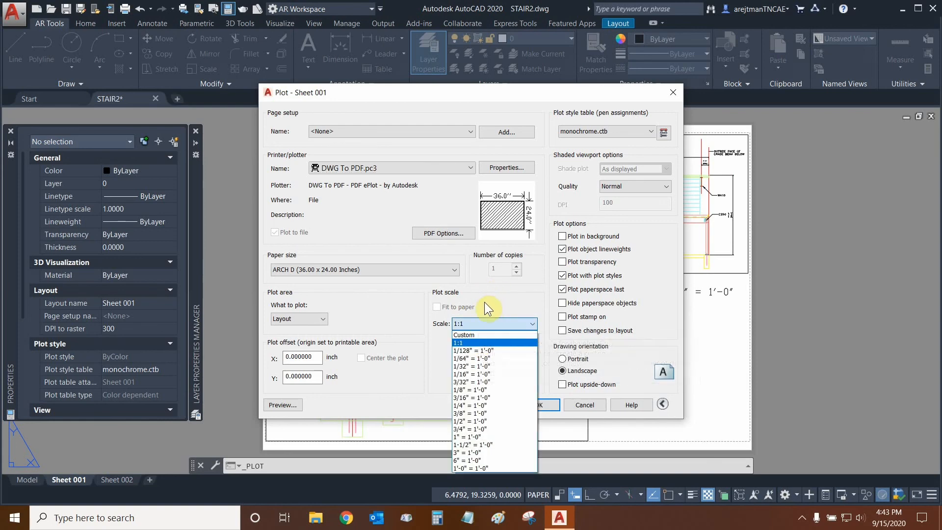
left_click(458, 342)
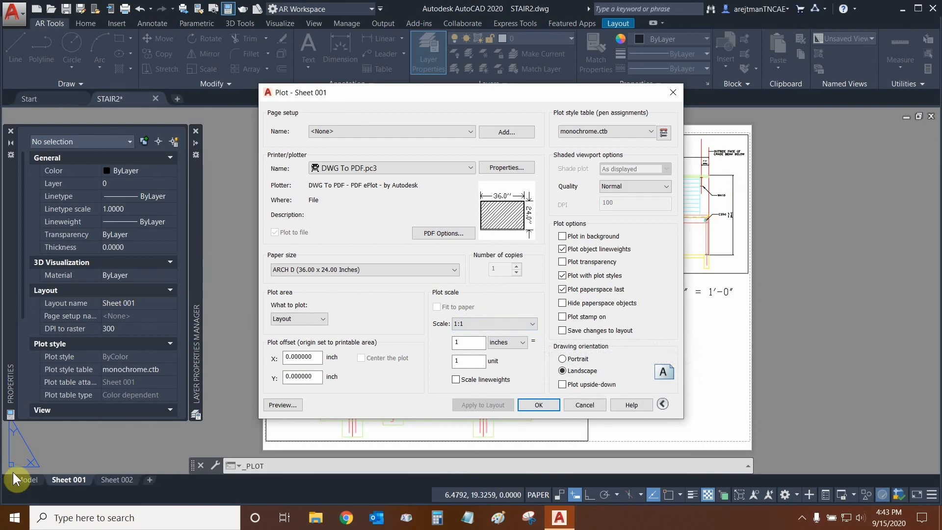
mouse_move(519, 371)
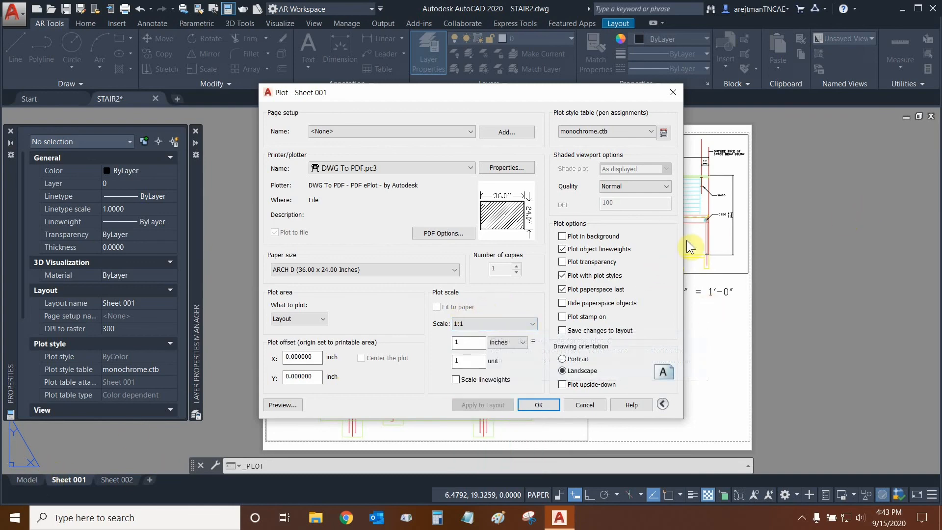
mouse_move(396, 377)
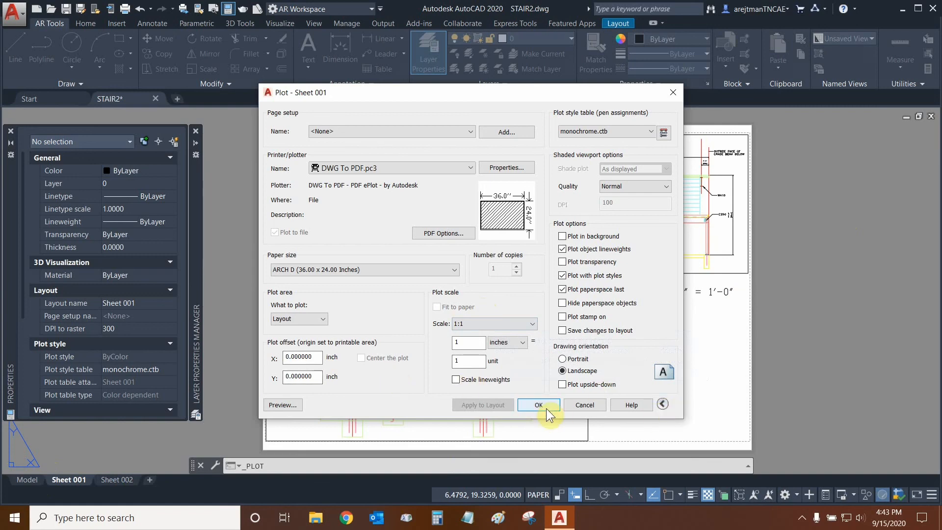
left_click(538, 404)
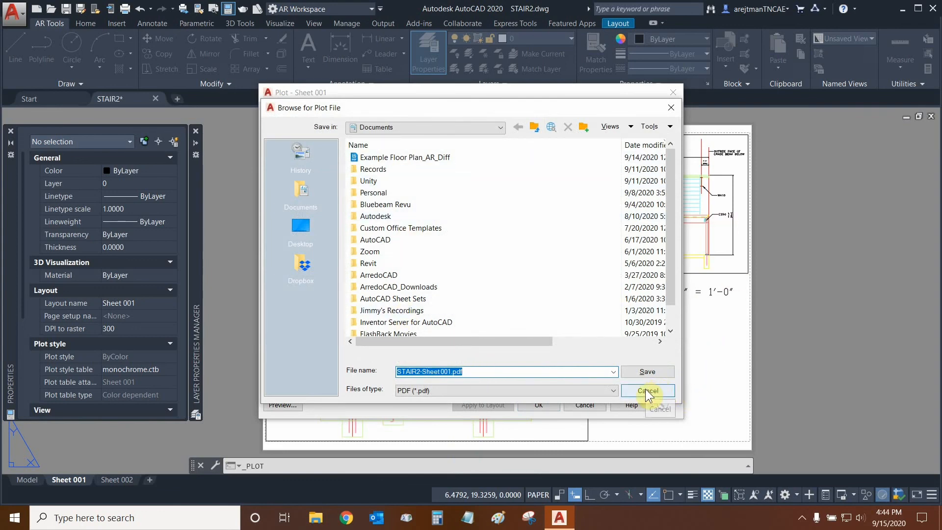
left_click(647, 390)
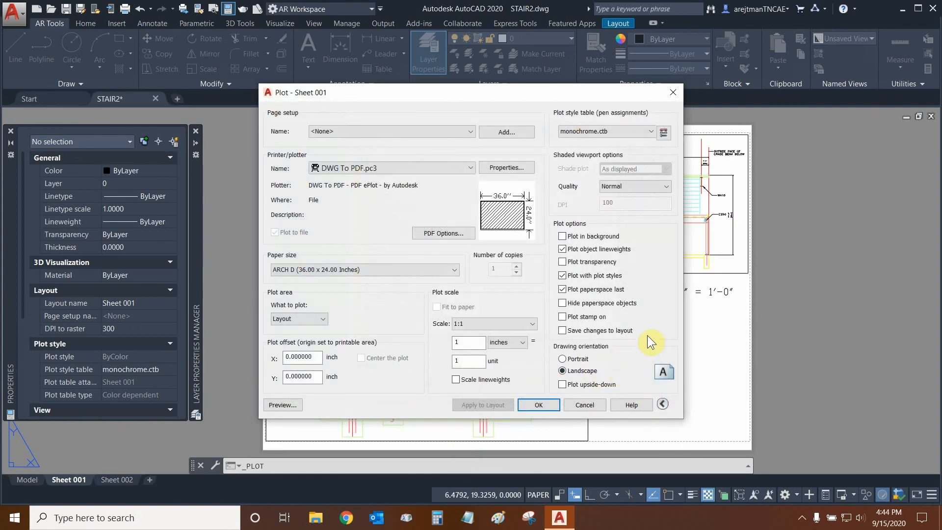